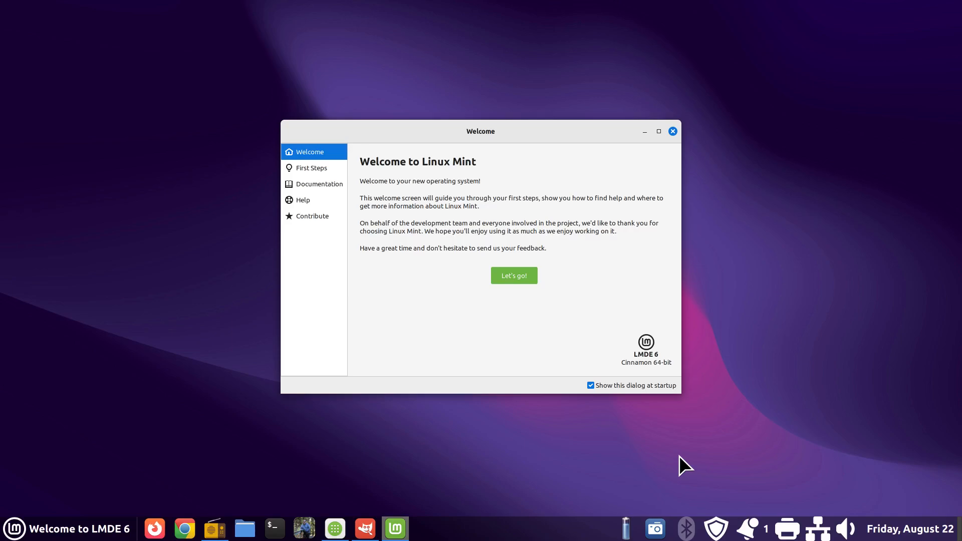
mouse_move(333, 448)
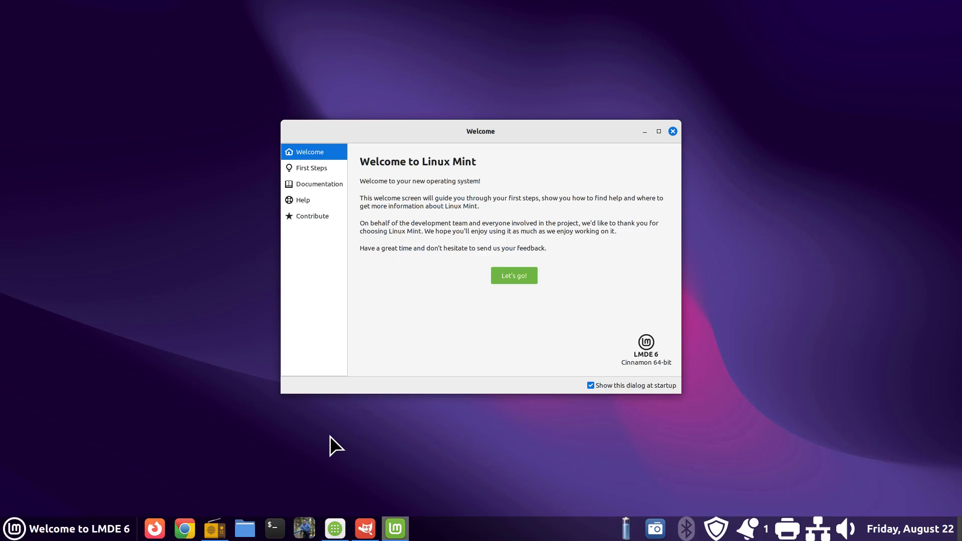
mouse_move(213, 528)
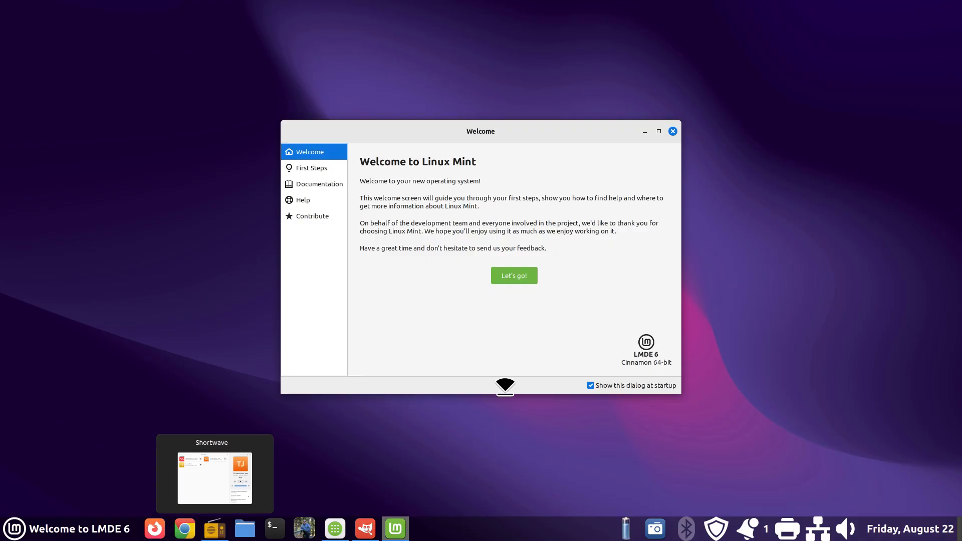
mouse_move(557, 399)
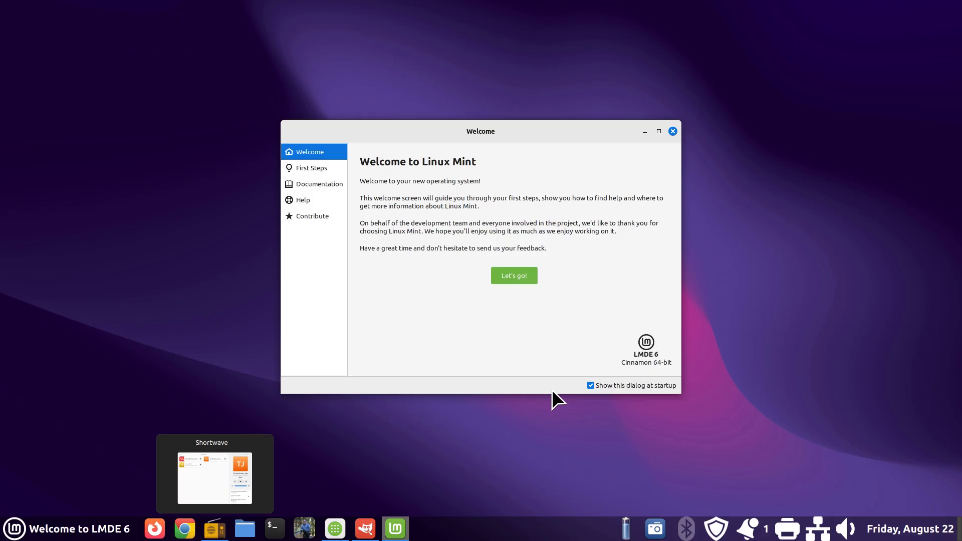
mouse_move(651, 288)
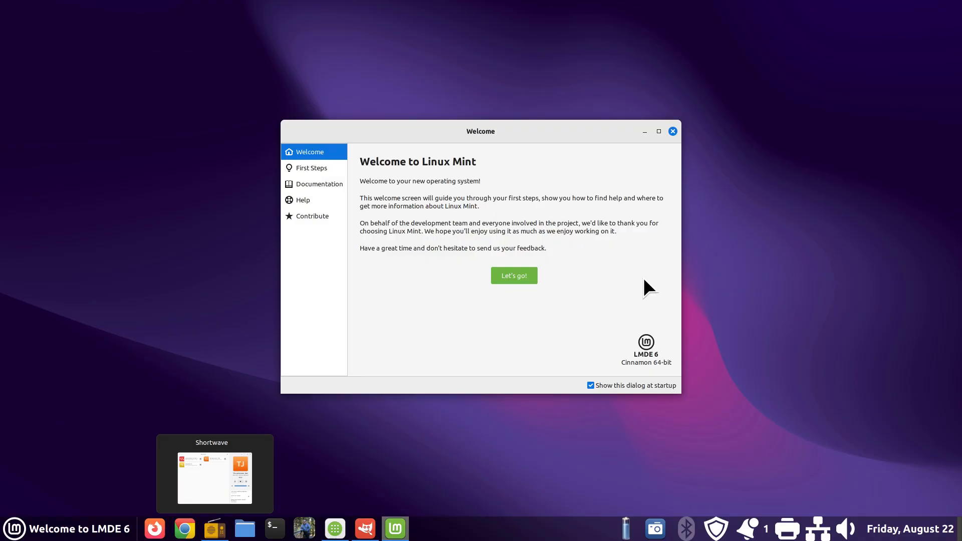
mouse_move(660, 286)
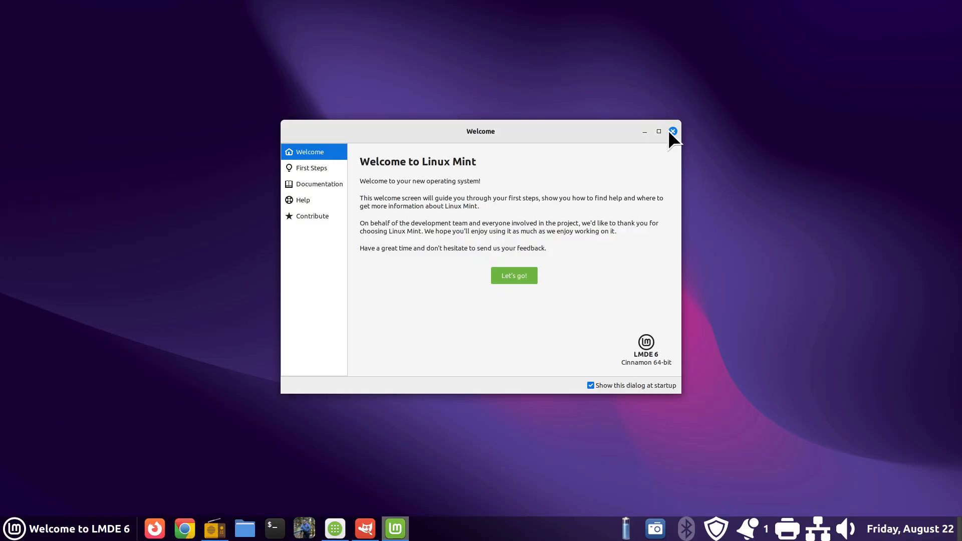
Dismiss the Mint welcome screen and select the 588-video count on the YouTube channel page.
left_click(672, 131)
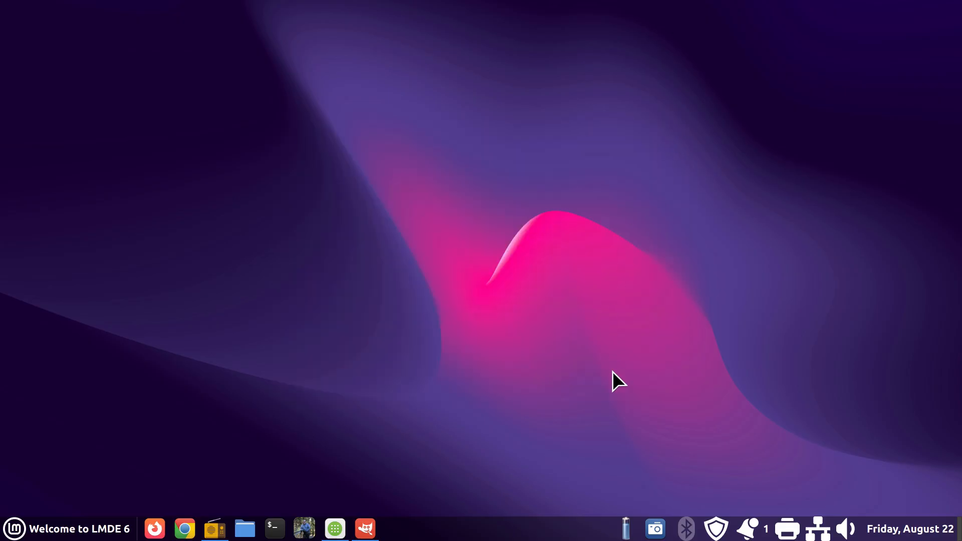
mouse_move(925, 495)
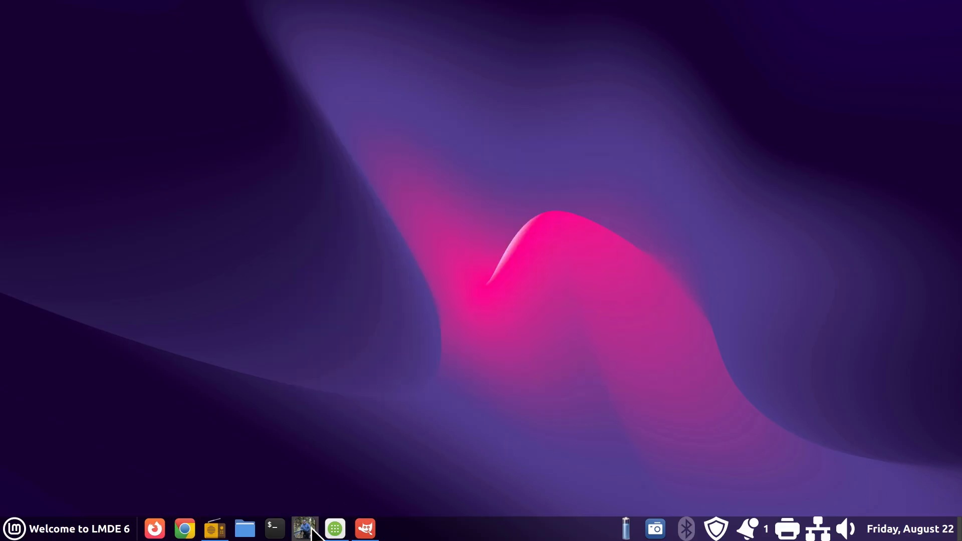
left_click(306, 528)
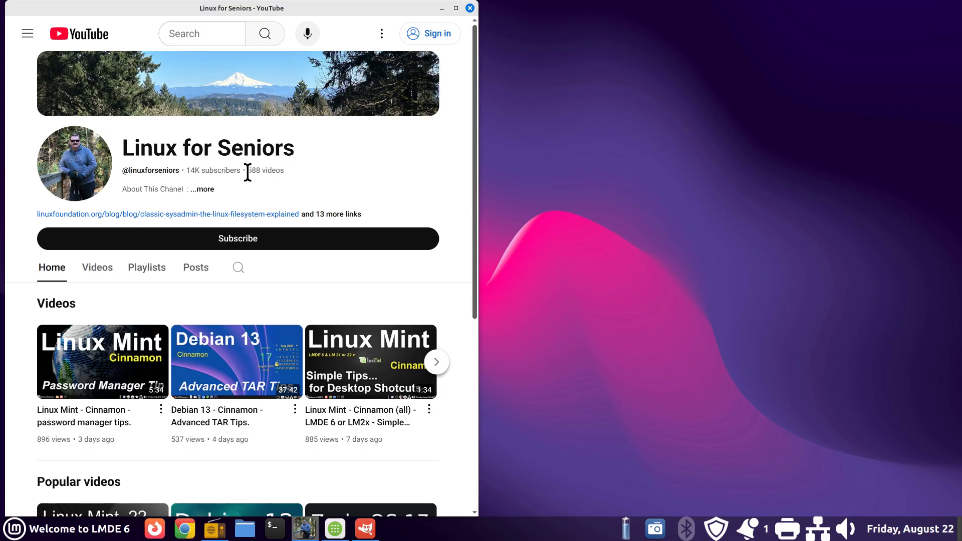
double_click(252, 170)
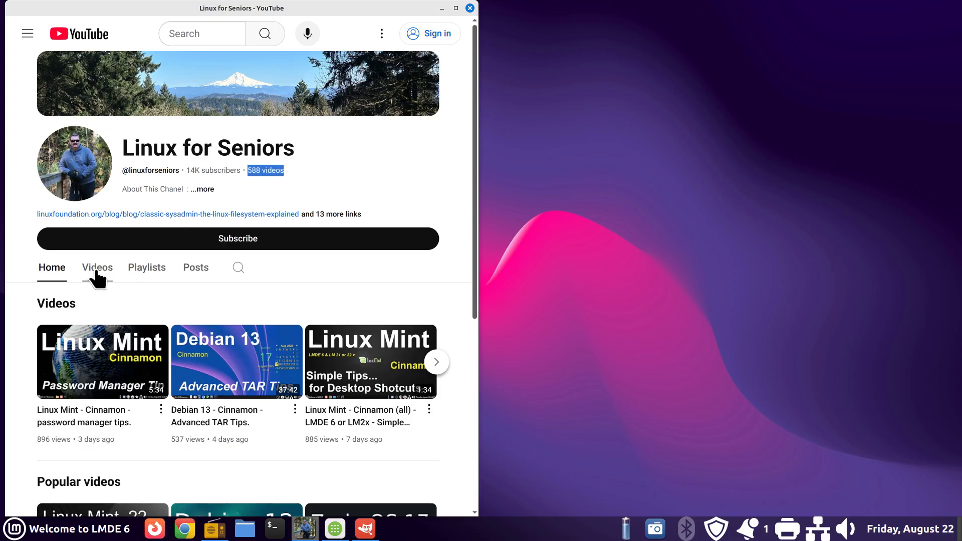
mouse_move(139, 278)
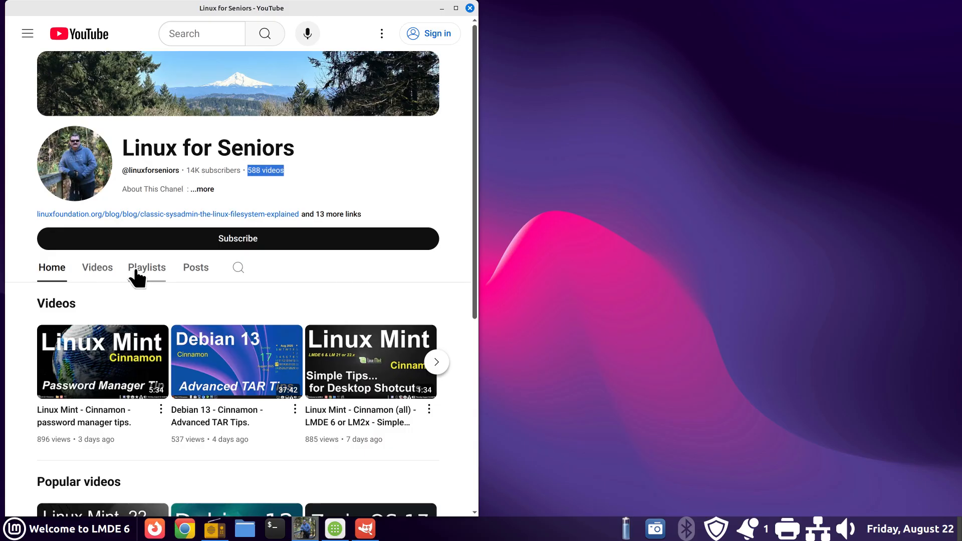
mouse_move(238, 268)
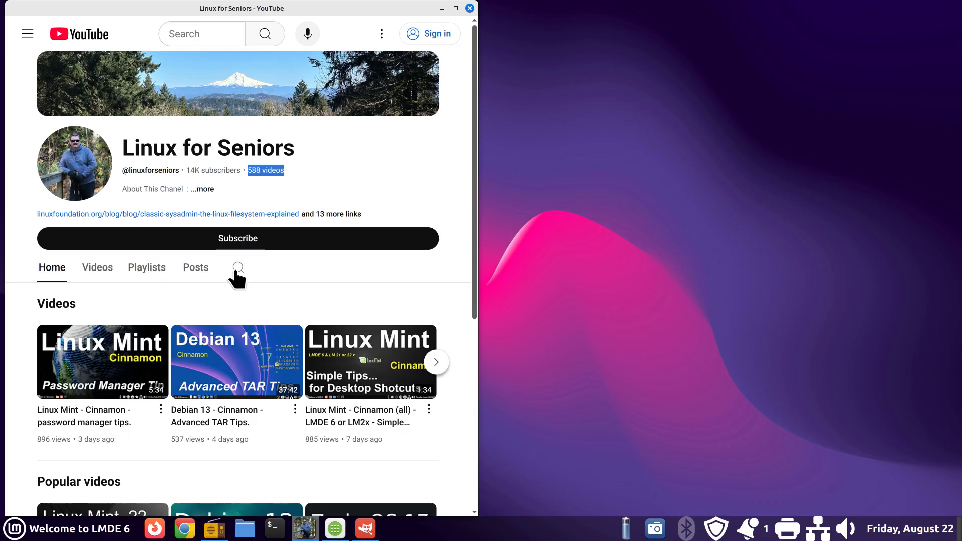
Expand the channel's full description, scroll through its links, and close the panel.
left_click(202, 189)
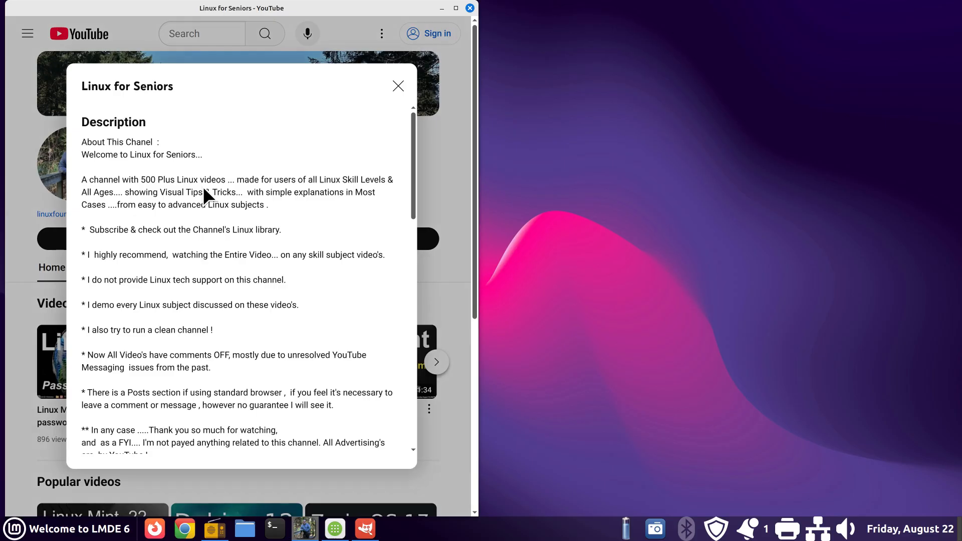
mouse_move(360, 288)
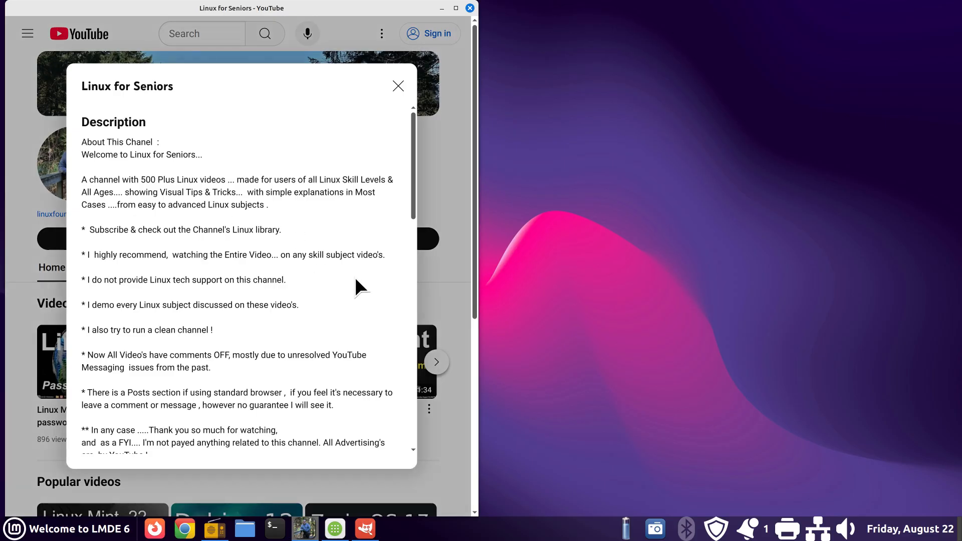
mouse_move(416, 175)
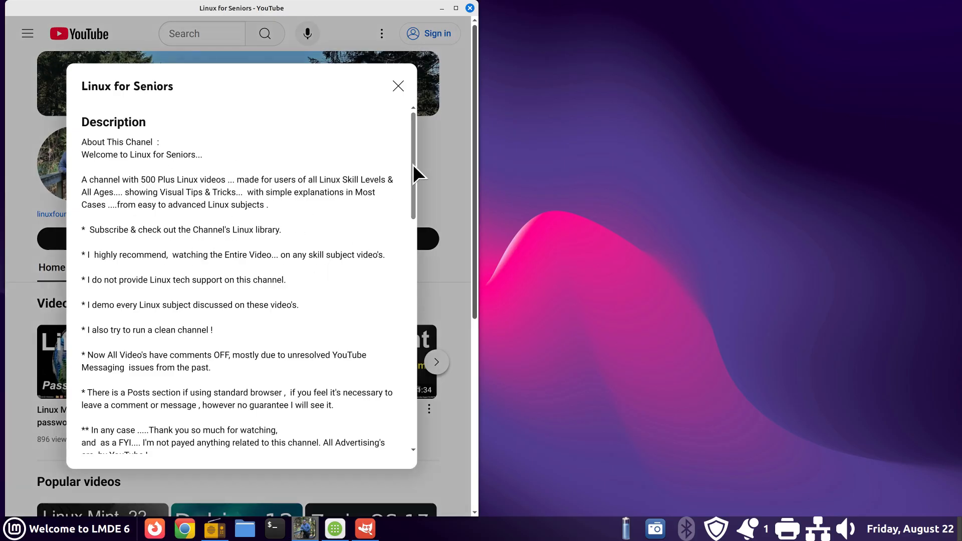
scroll("down", 3)
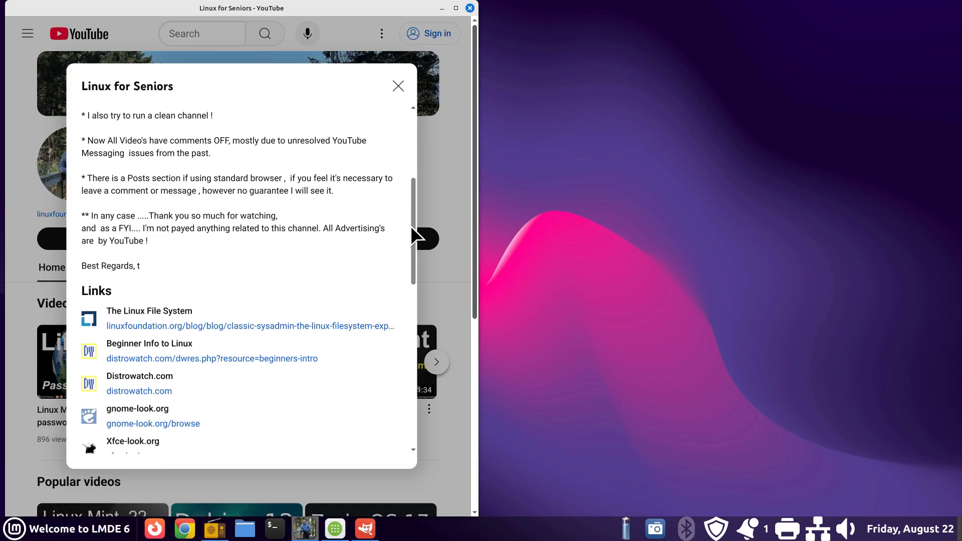
scroll("down", 3)
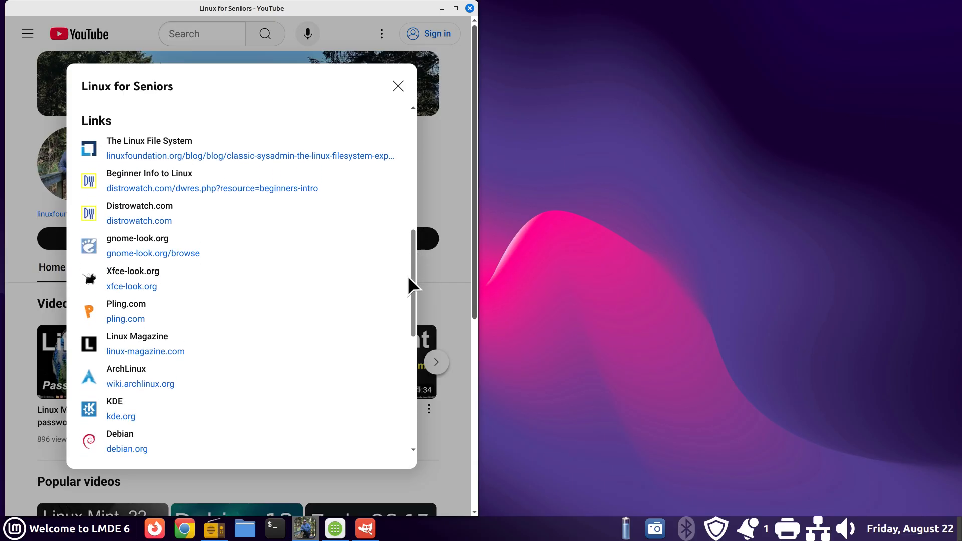
mouse_move(159, 161)
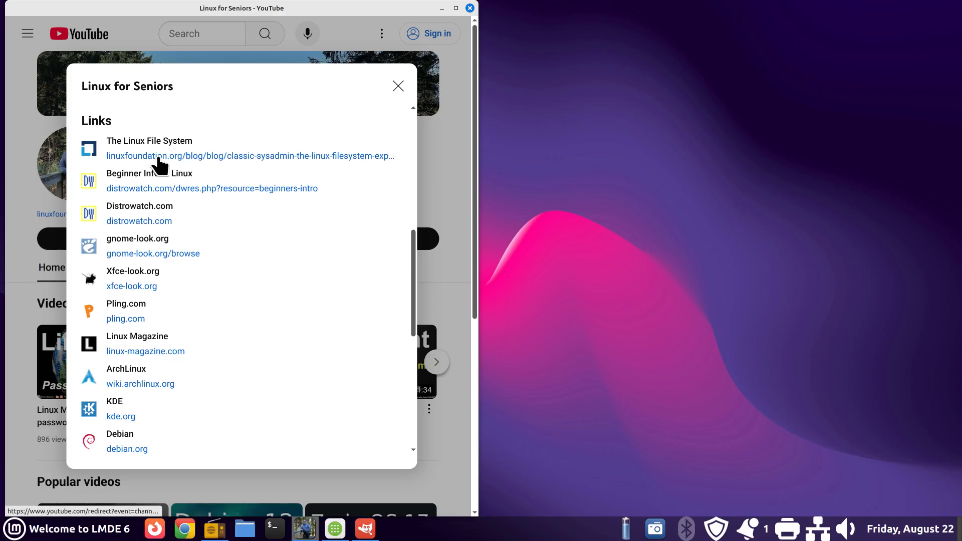
mouse_move(295, 198)
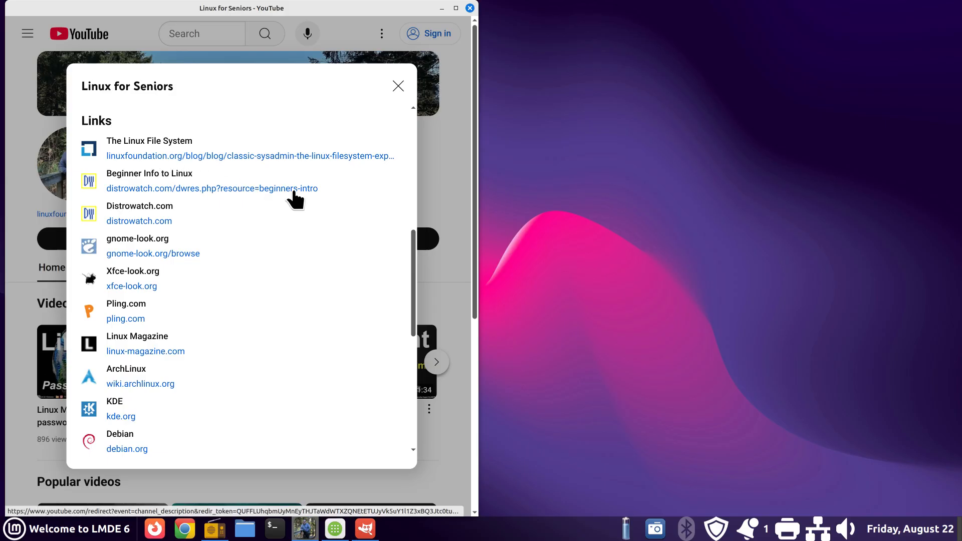
mouse_move(386, 258)
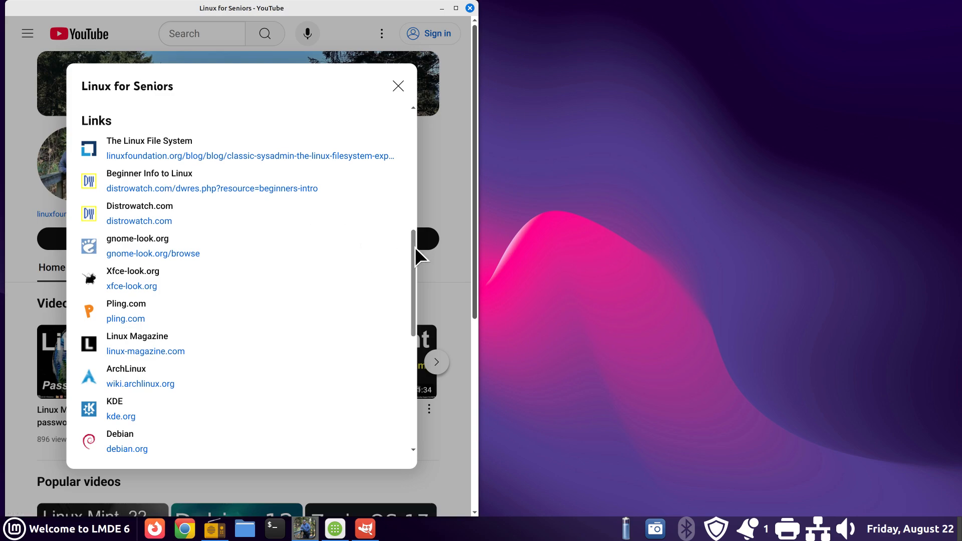
scroll("down", 3)
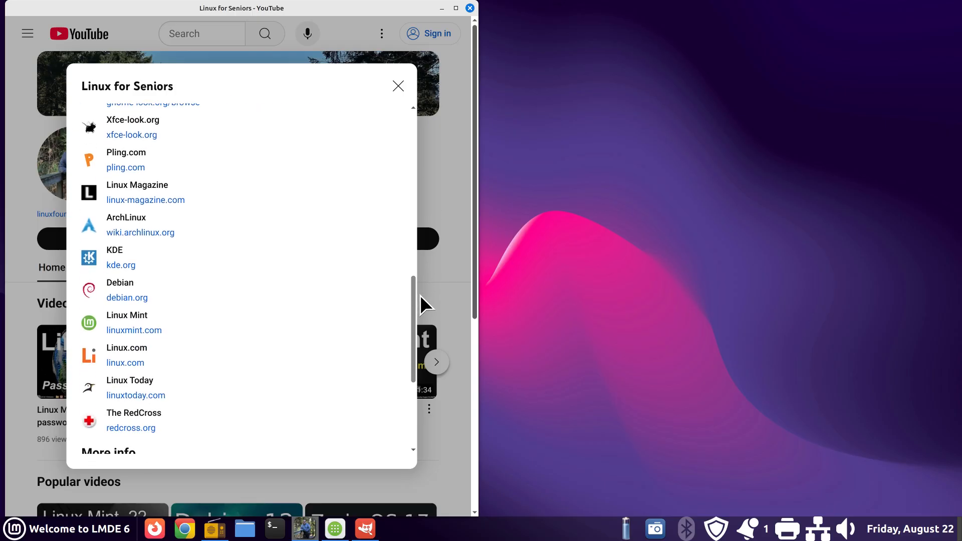
scroll("down", 3)
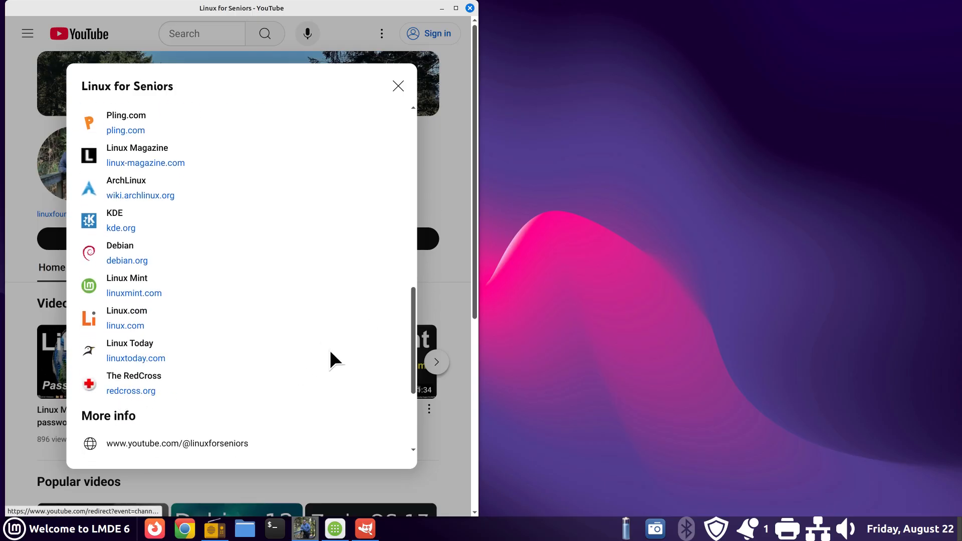
scroll("down", 3)
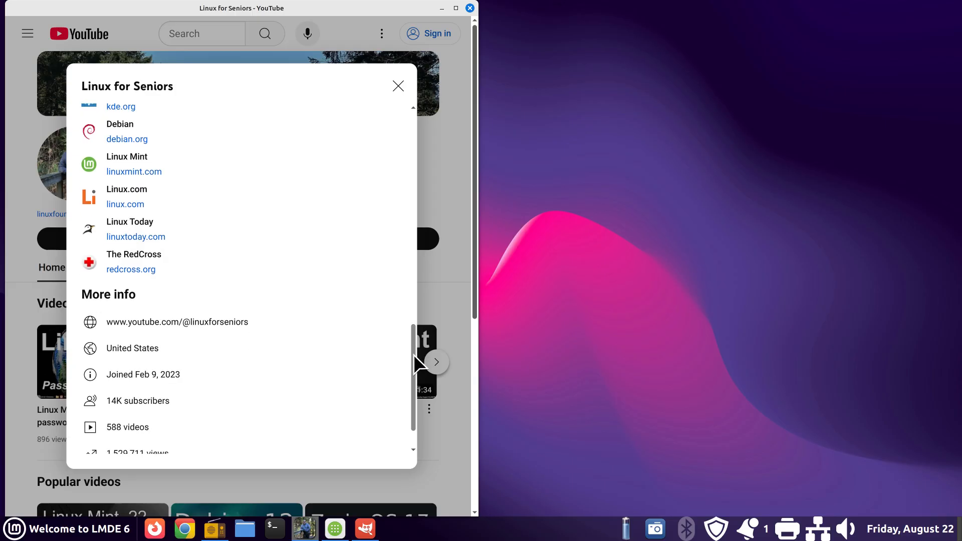
left_click(398, 86)
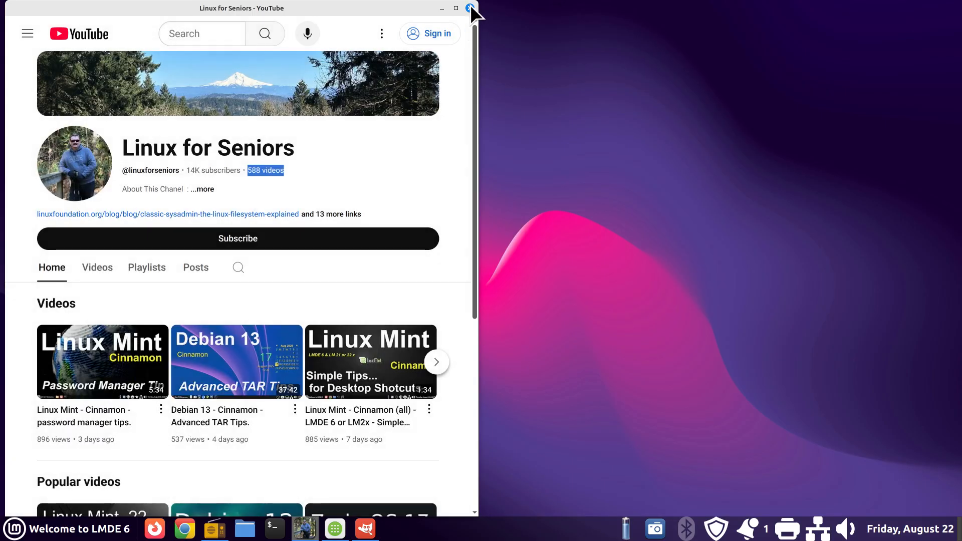
left_click(470, 8)
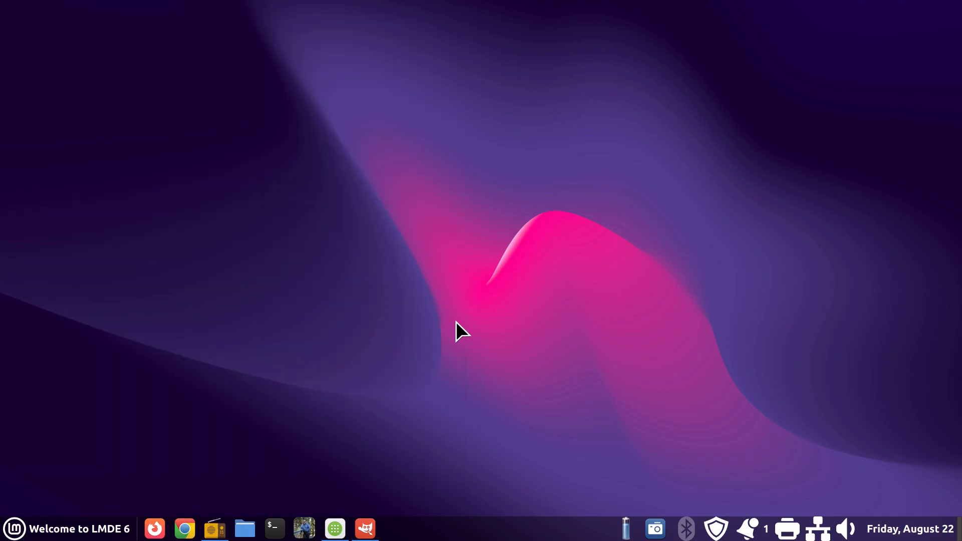
mouse_move(213, 529)
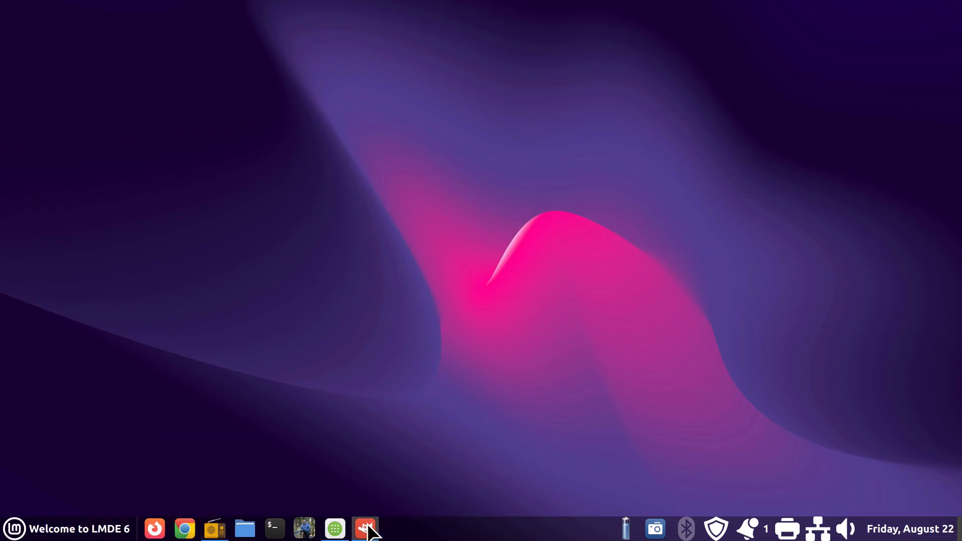
left_click(366, 529)
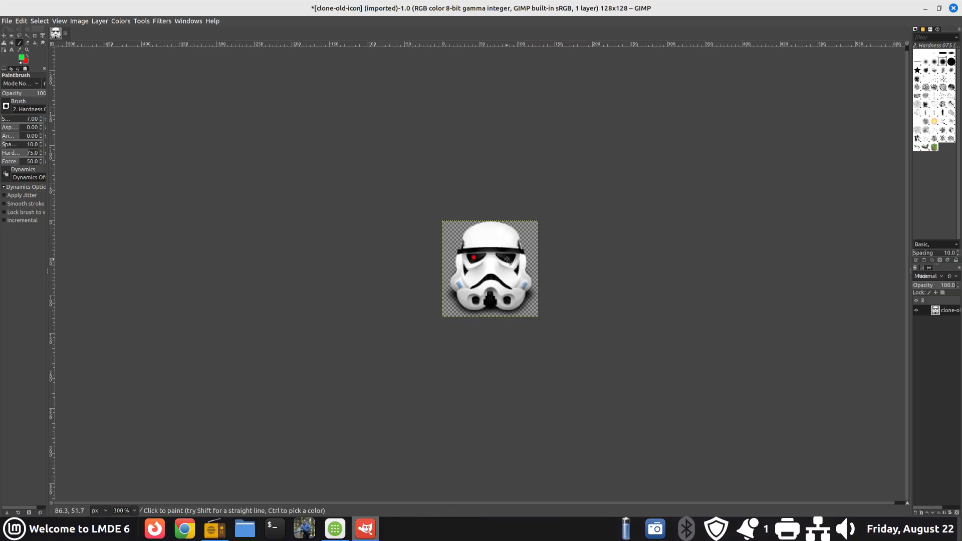
left_click(507, 256)
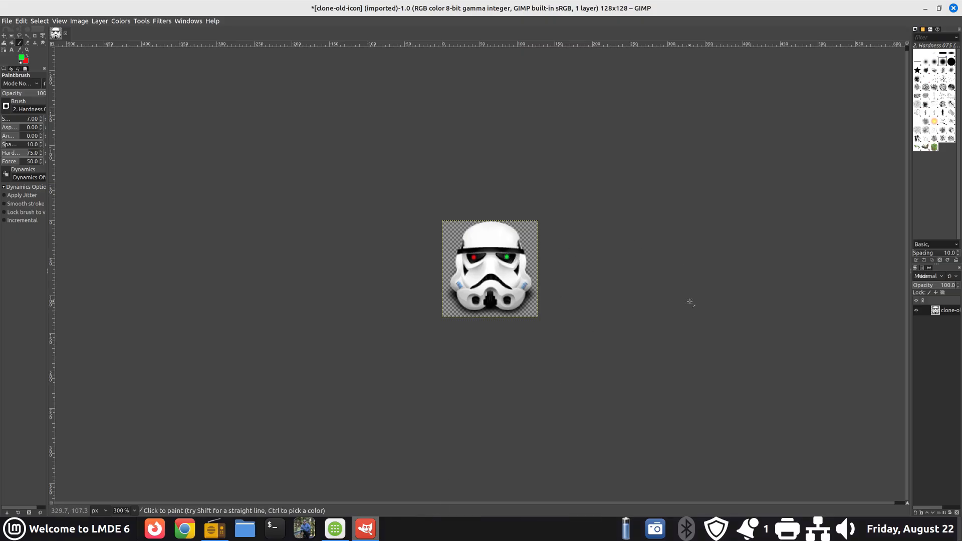
mouse_move(537, 396)
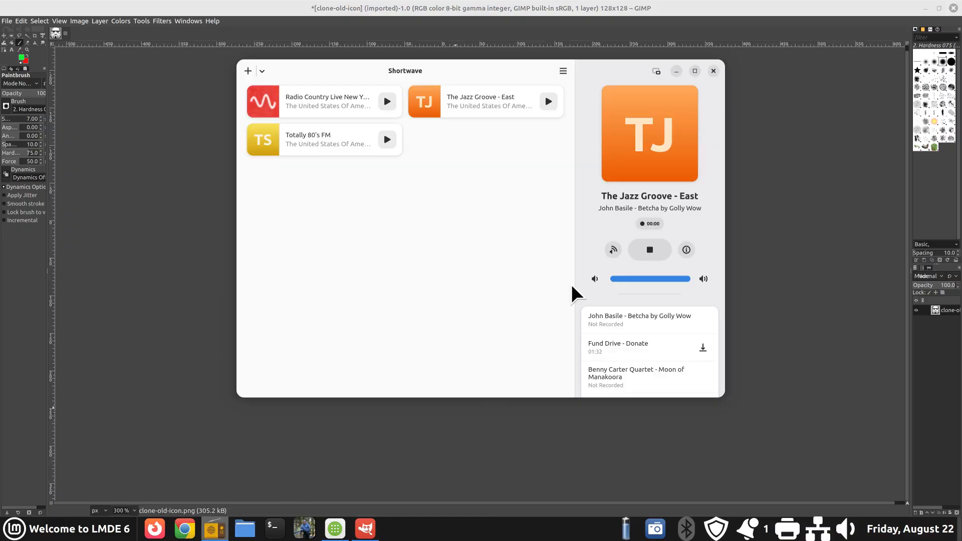
left_click(713, 71)
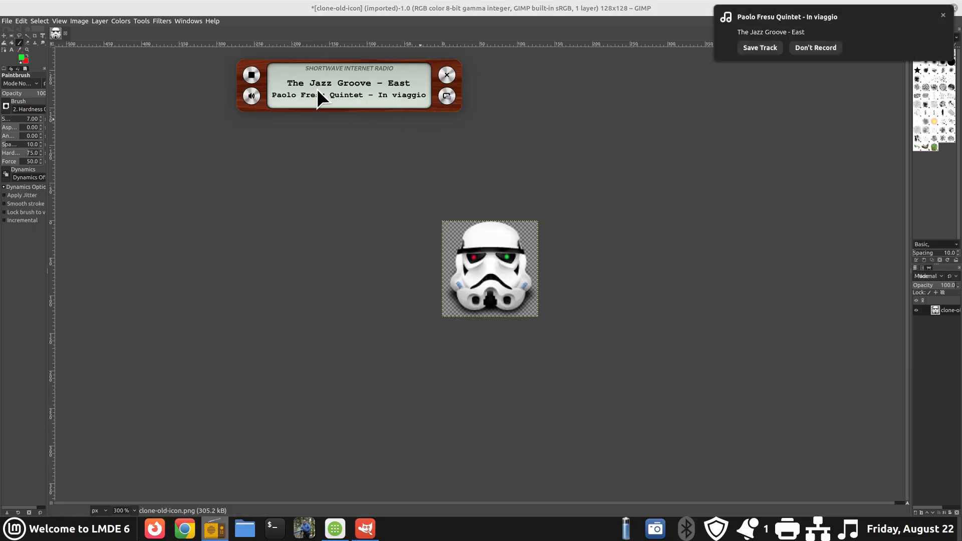
mouse_move(718, 54)
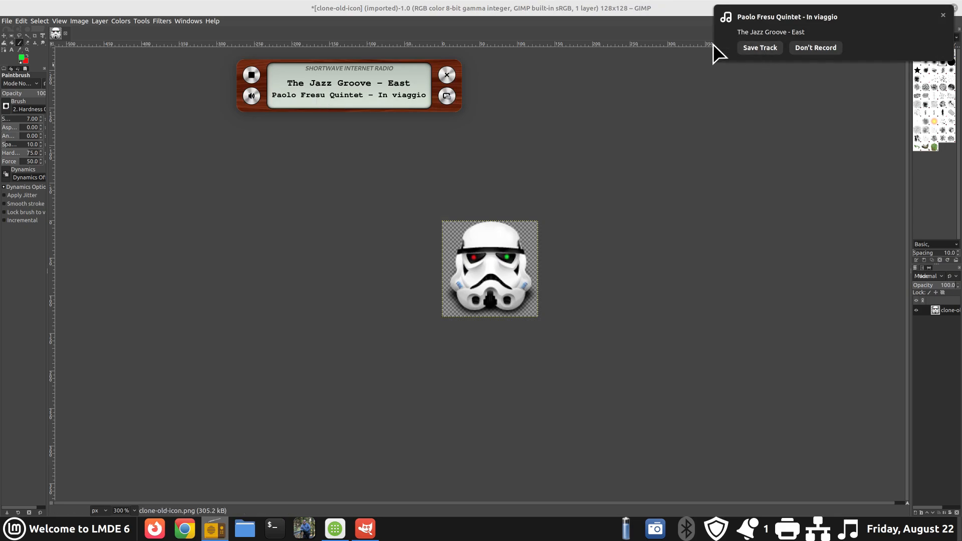
mouse_move(909, 11)
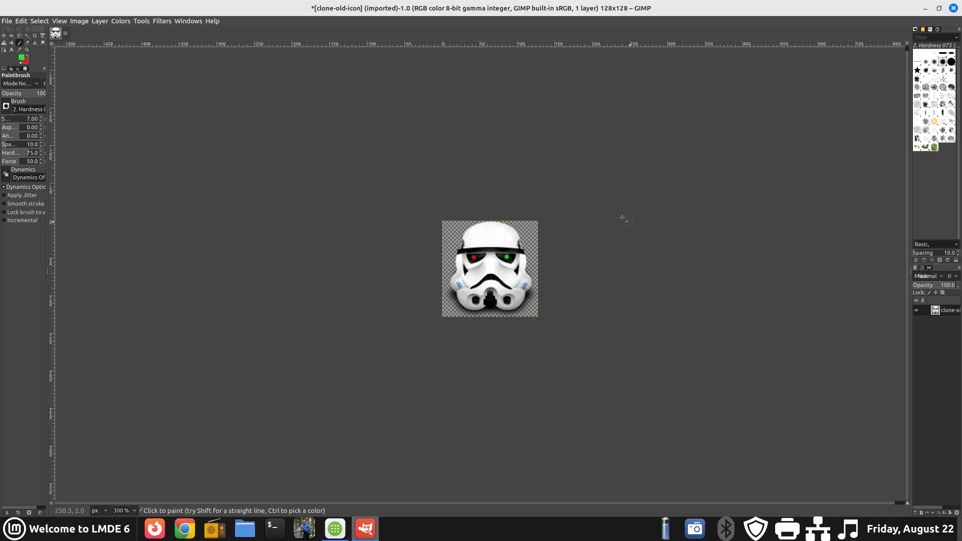
Hide GIMP, view the Music folder's two .ogg tracks in Nemo, then close Nemo.
left_click(938, 8)
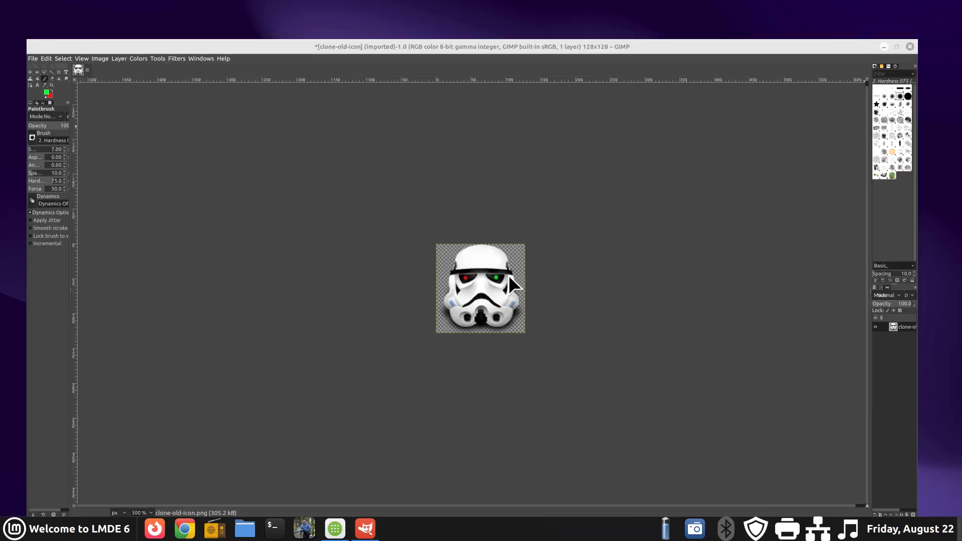
mouse_move(265, 454)
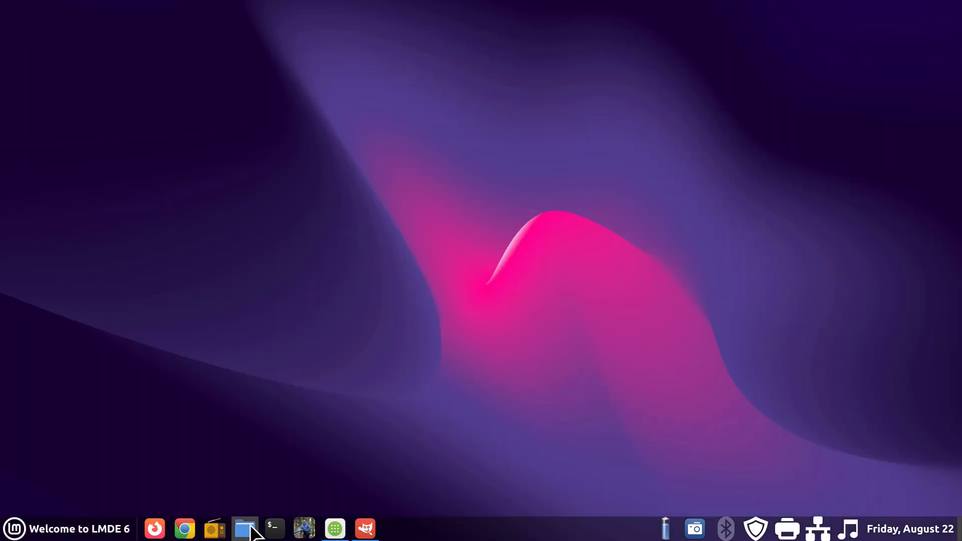
left_click(245, 529)
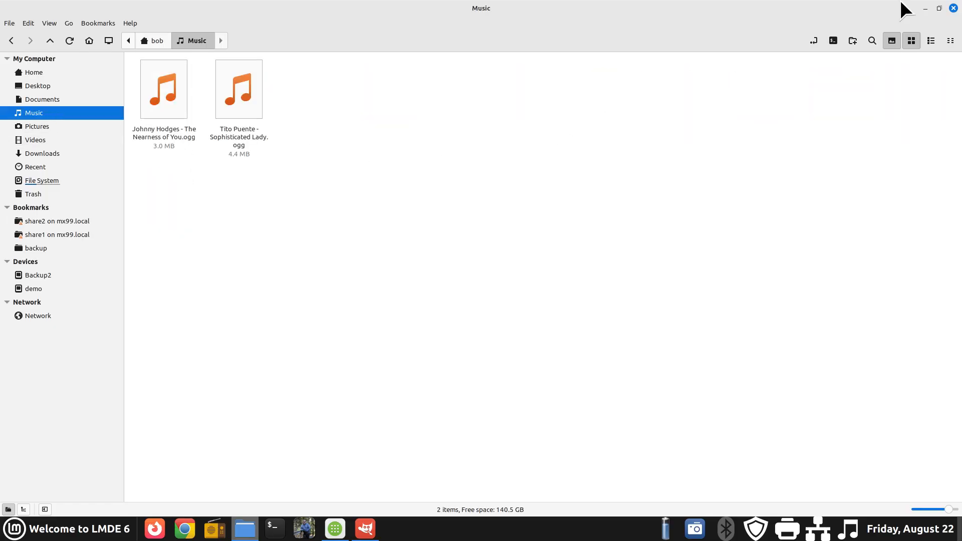
left_click(952, 8)
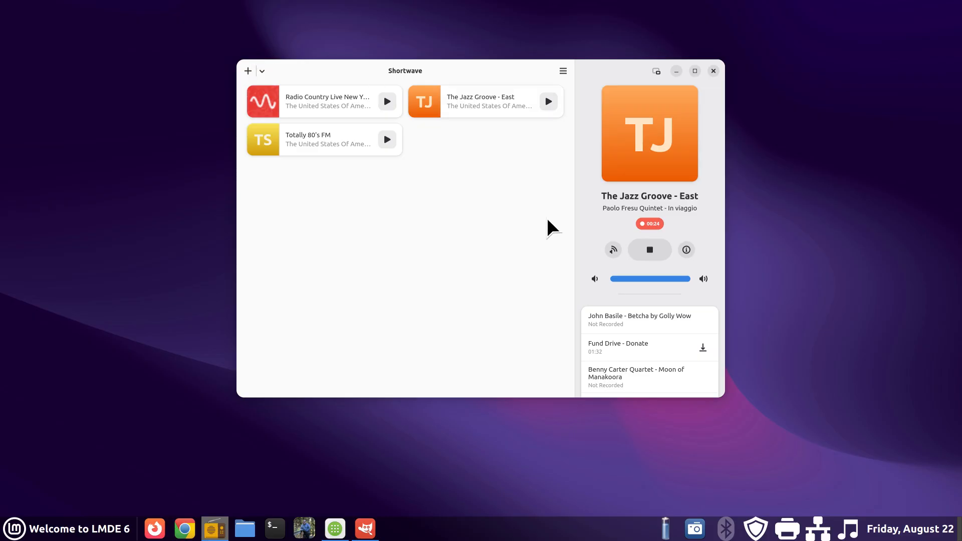
Open Shortwave's Browse Stations page to load Popular Stations.
left_click(247, 71)
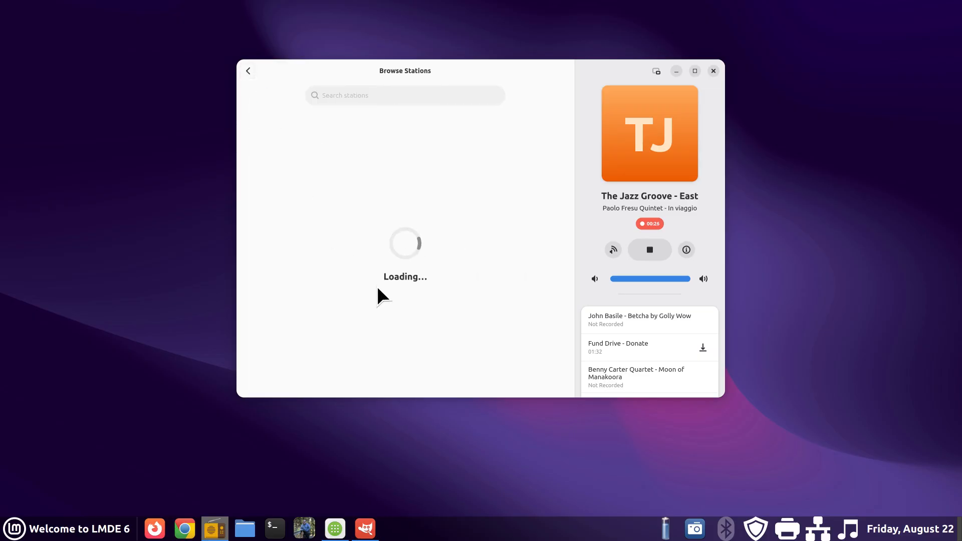
mouse_move(297, 165)
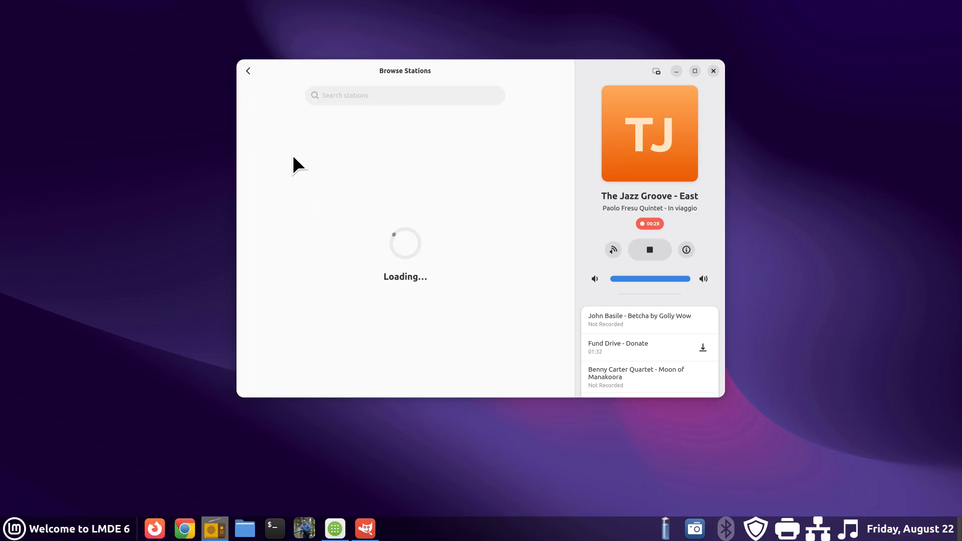
mouse_move(396, 316)
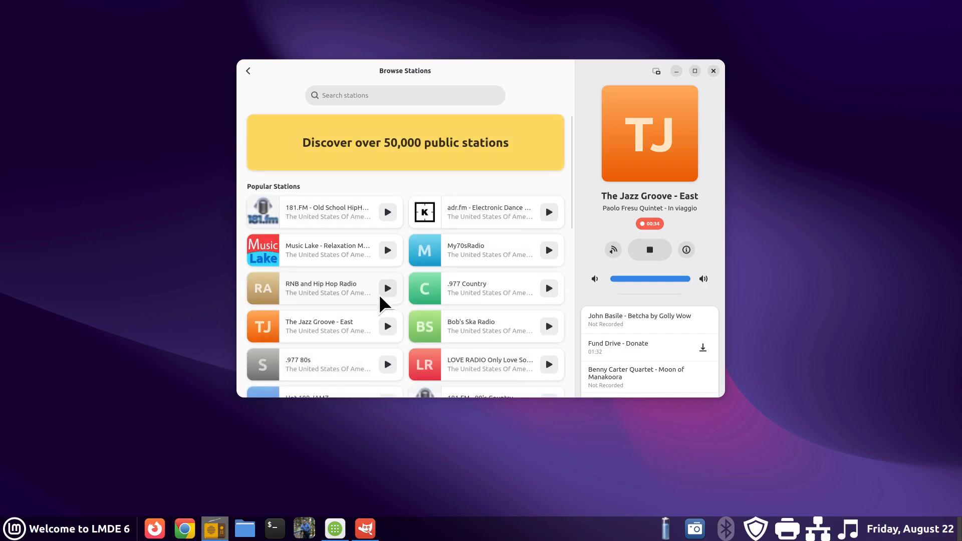
mouse_move(640, 351)
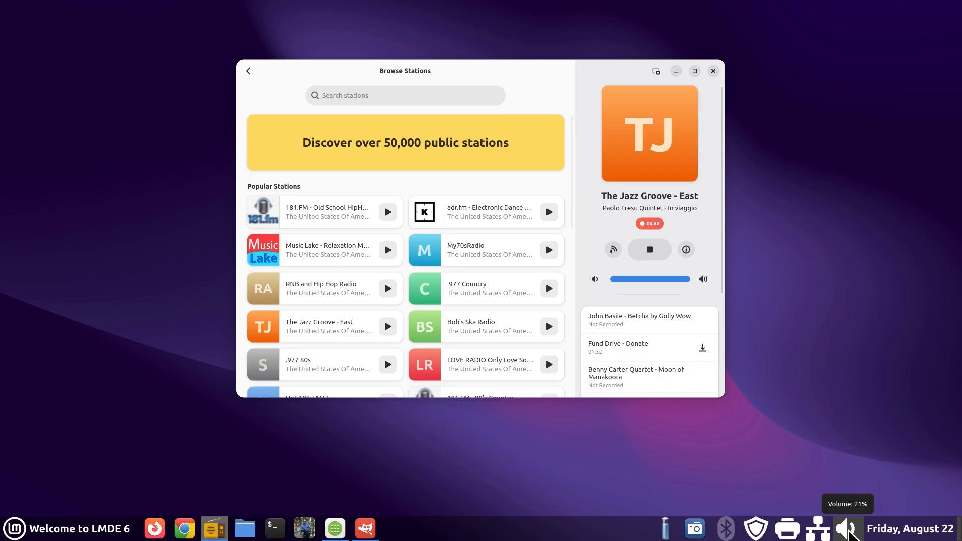
mouse_move(366, 289)
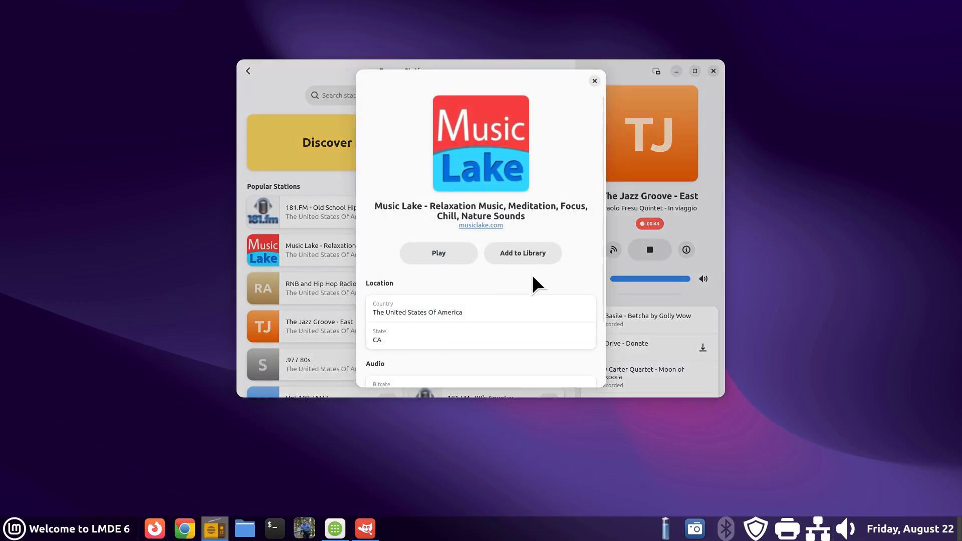
mouse_move(484, 316)
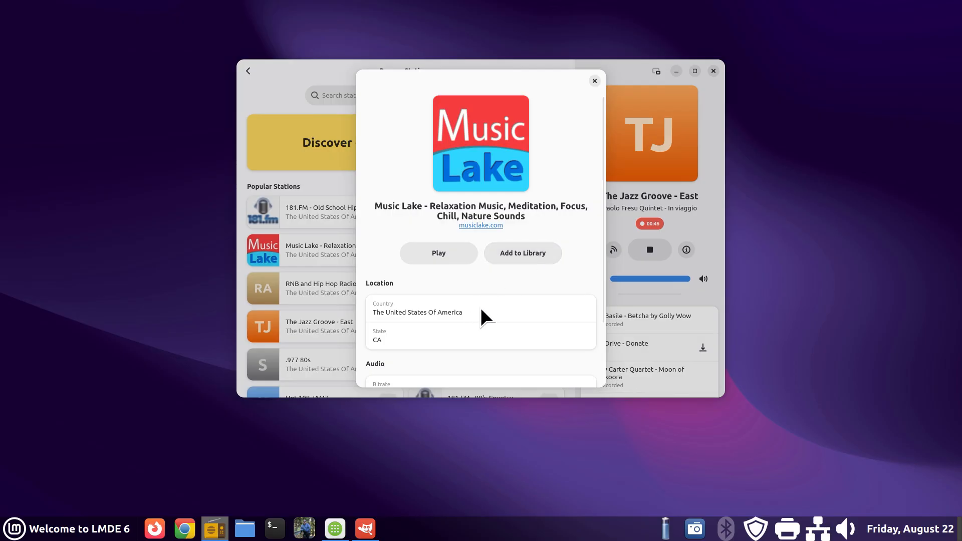
View and close station details for Music Lake, The Jazz Groove - East and My70sRadio.
scroll("down", 3)
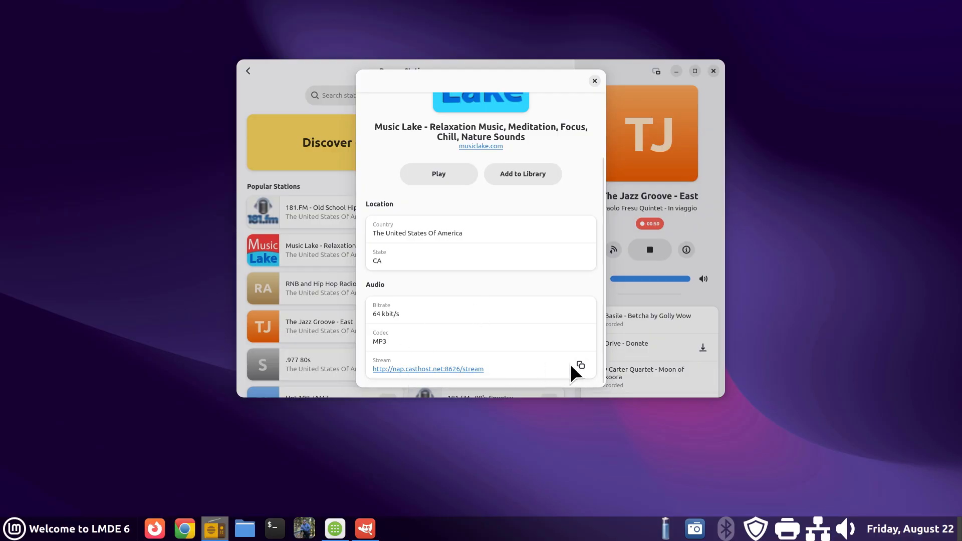
mouse_move(580, 366)
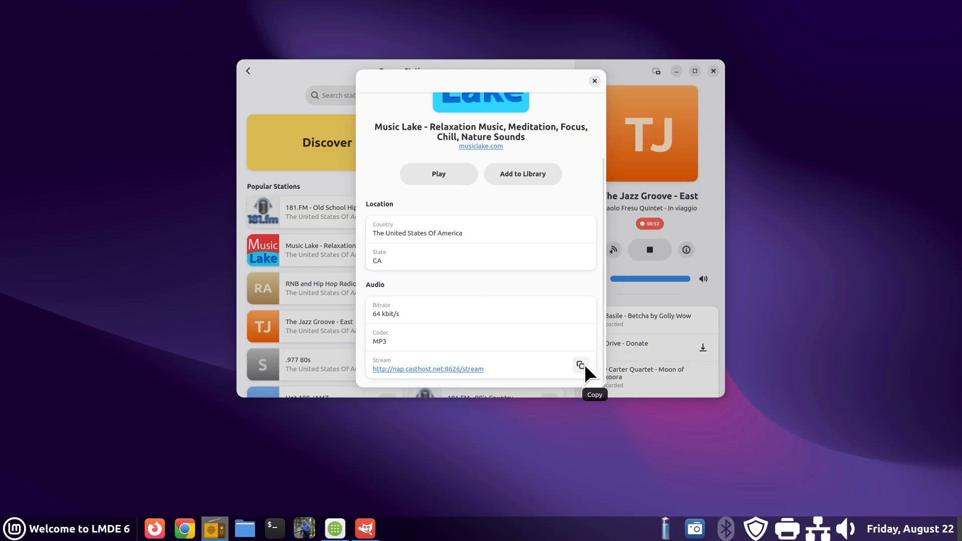
mouse_move(594, 84)
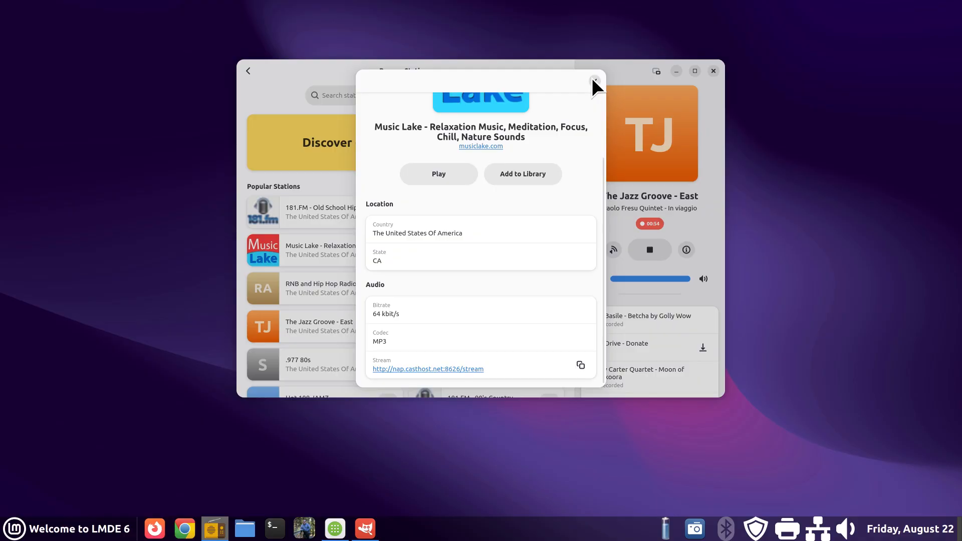
left_click(595, 81)
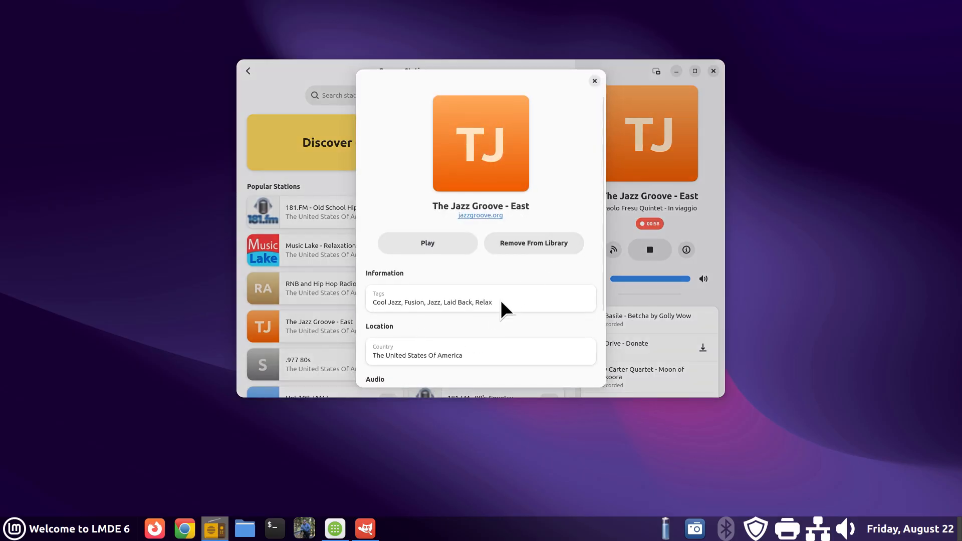
mouse_move(523, 262)
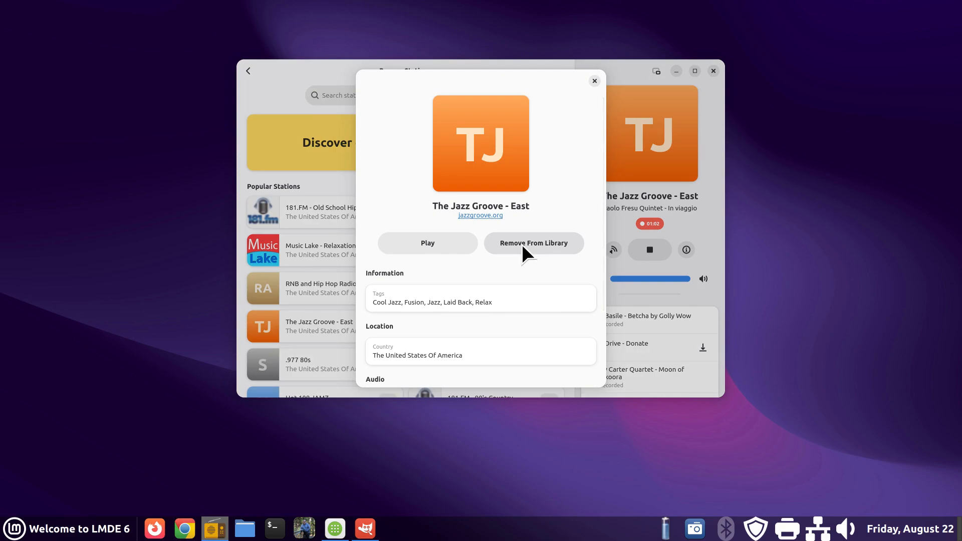
left_click(594, 80)
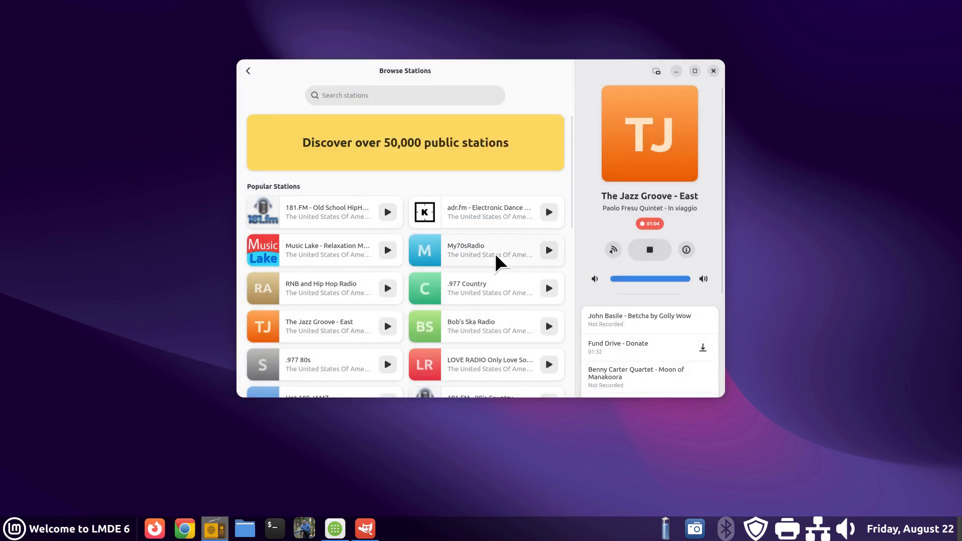
left_click(467, 251)
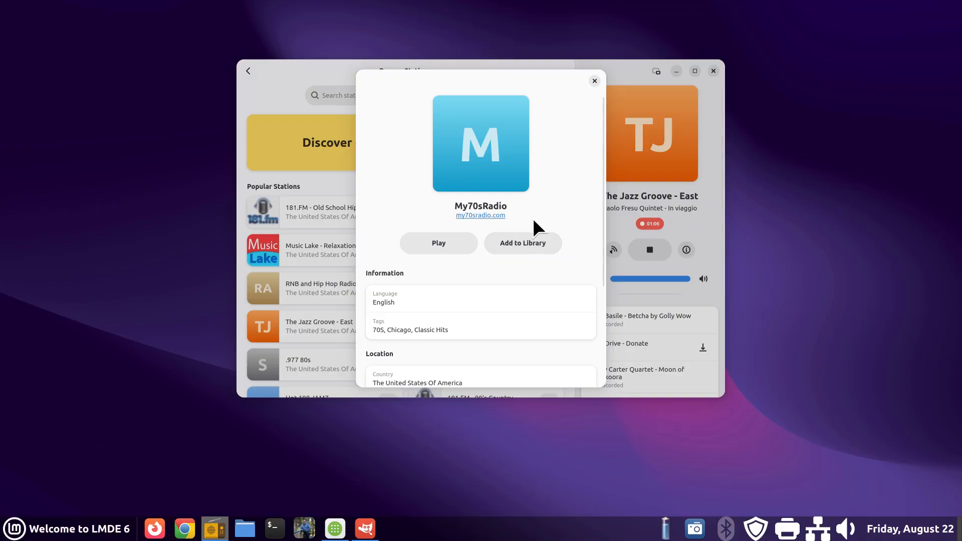
scroll("down", 3)
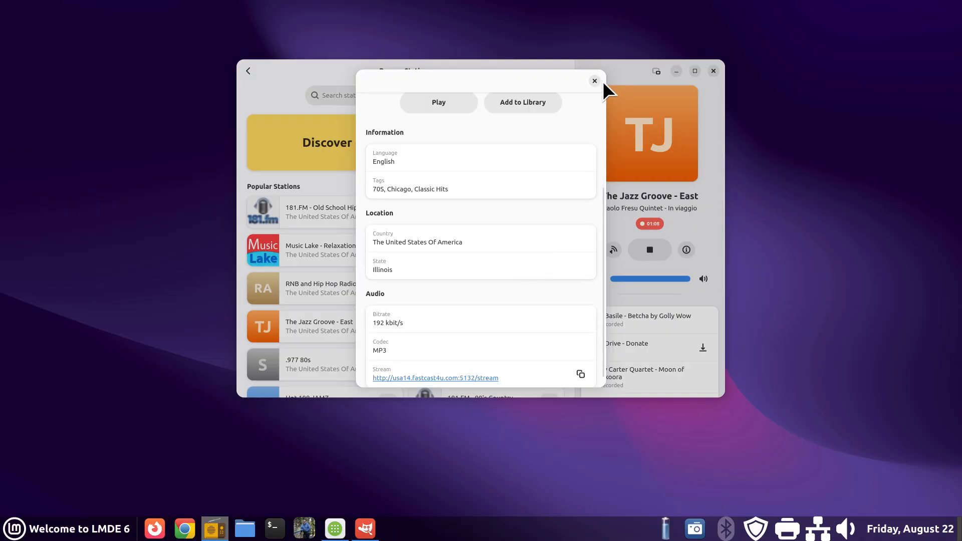
left_click(594, 80)
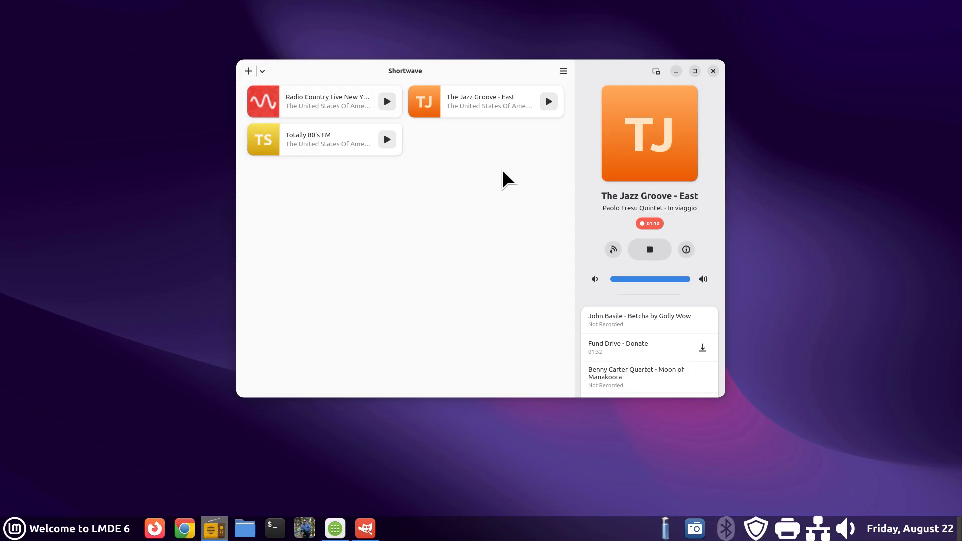
mouse_move(637, 274)
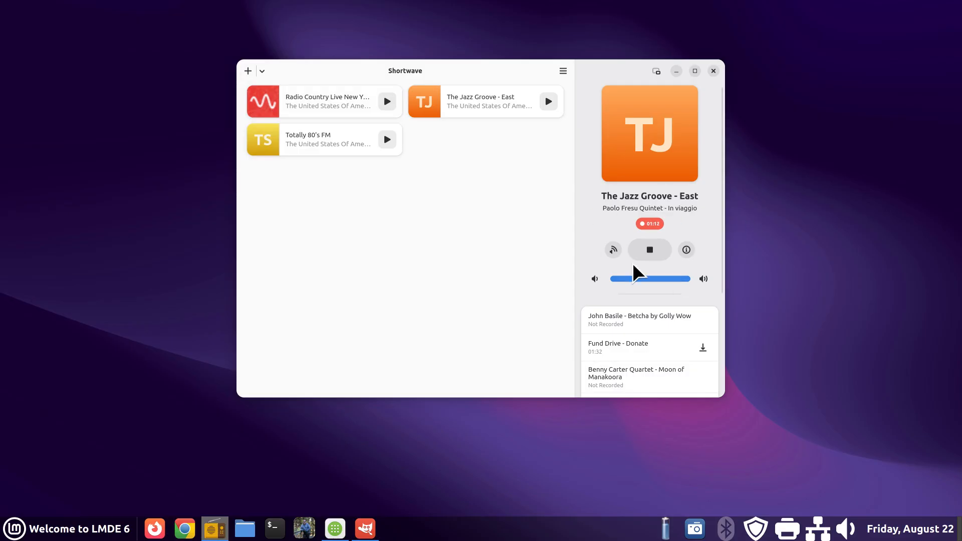
mouse_move(650, 250)
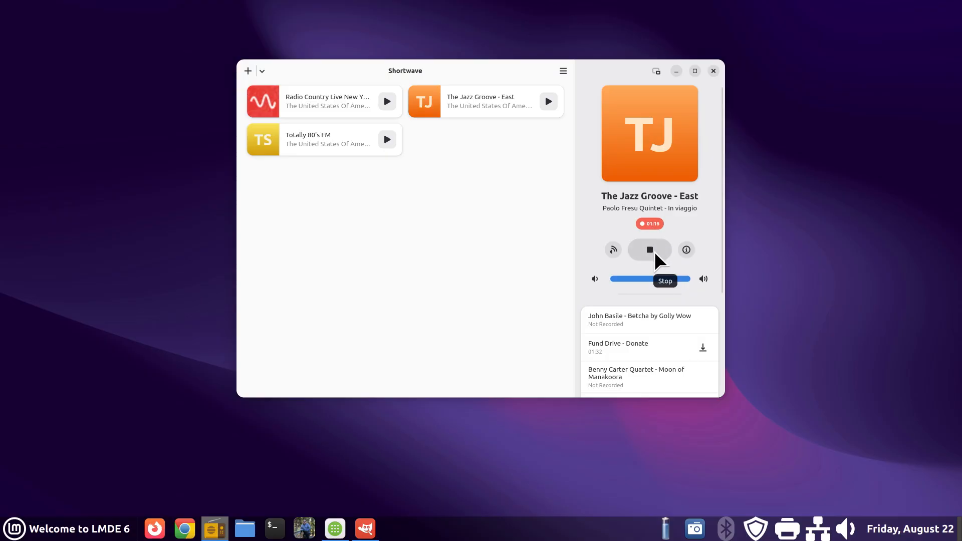
mouse_move(686, 250)
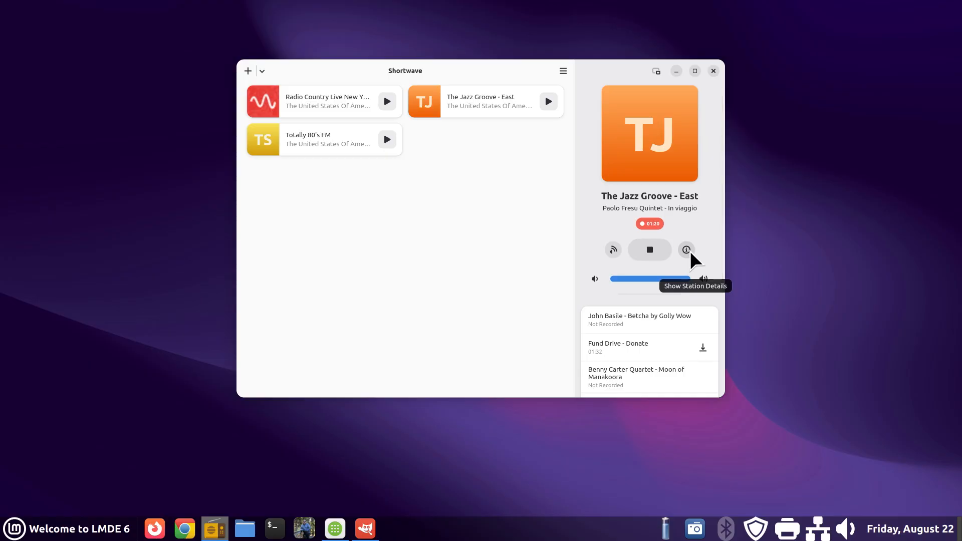
mouse_move(702, 348)
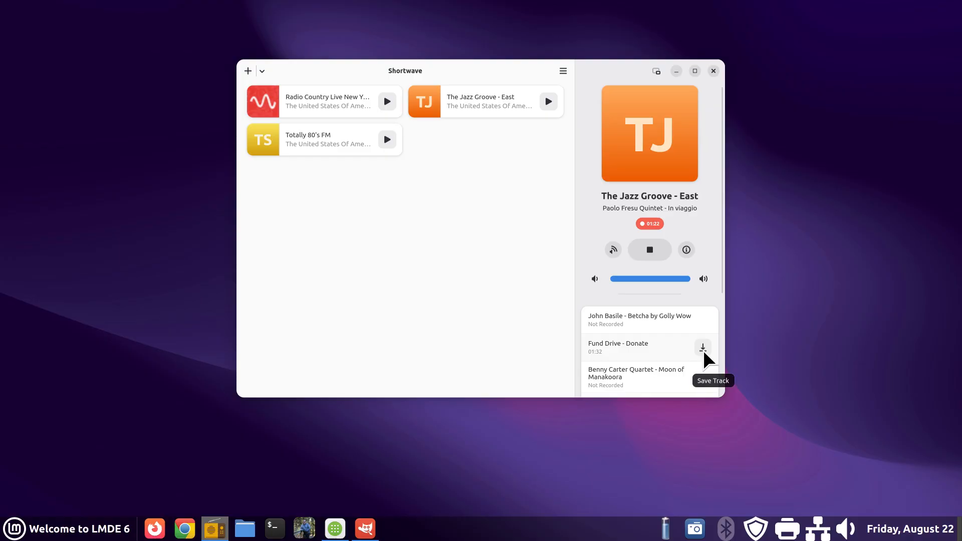
mouse_move(263, 485)
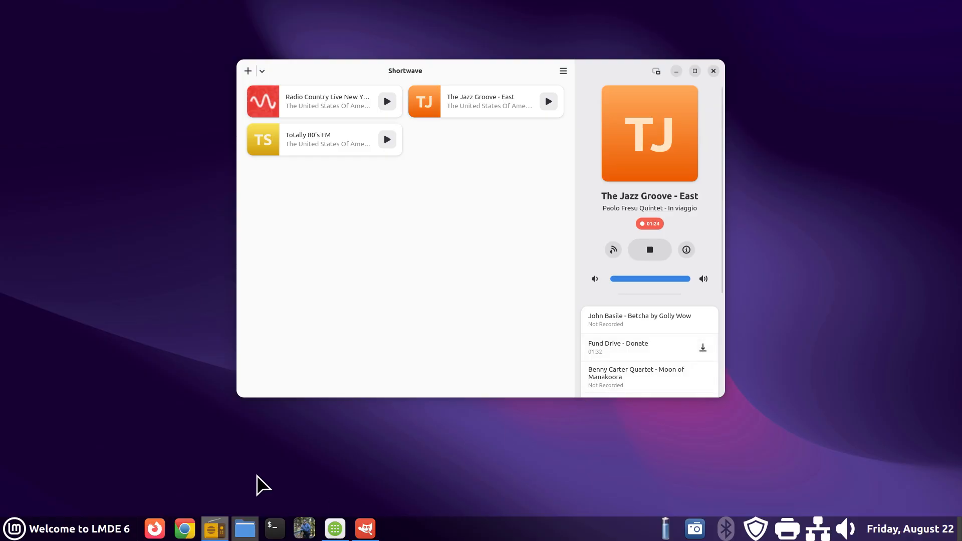
left_click(244, 529)
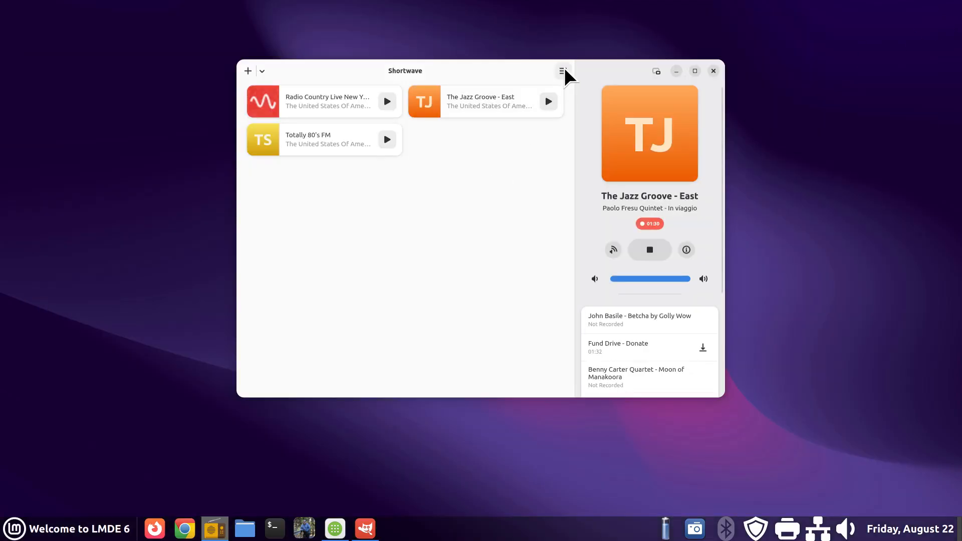
left_click(561, 71)
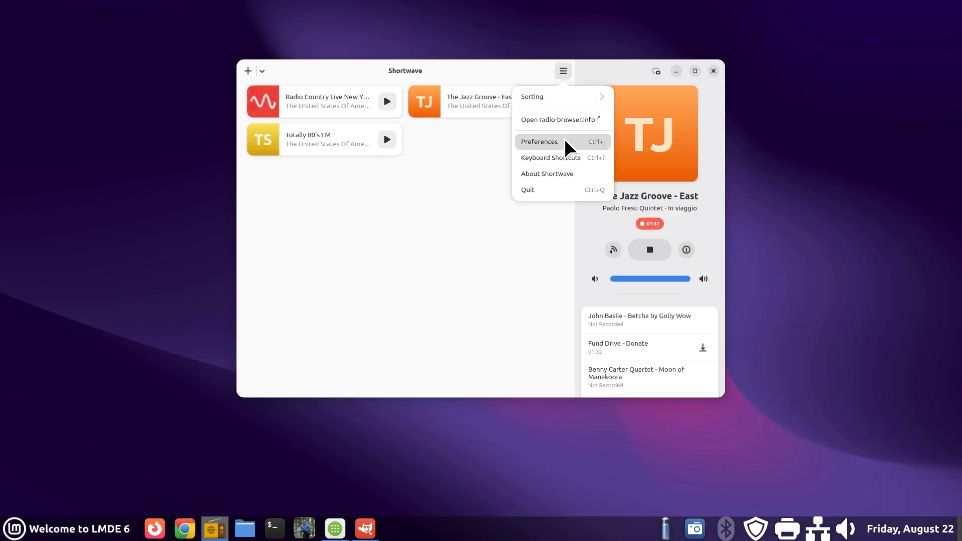
left_click(539, 142)
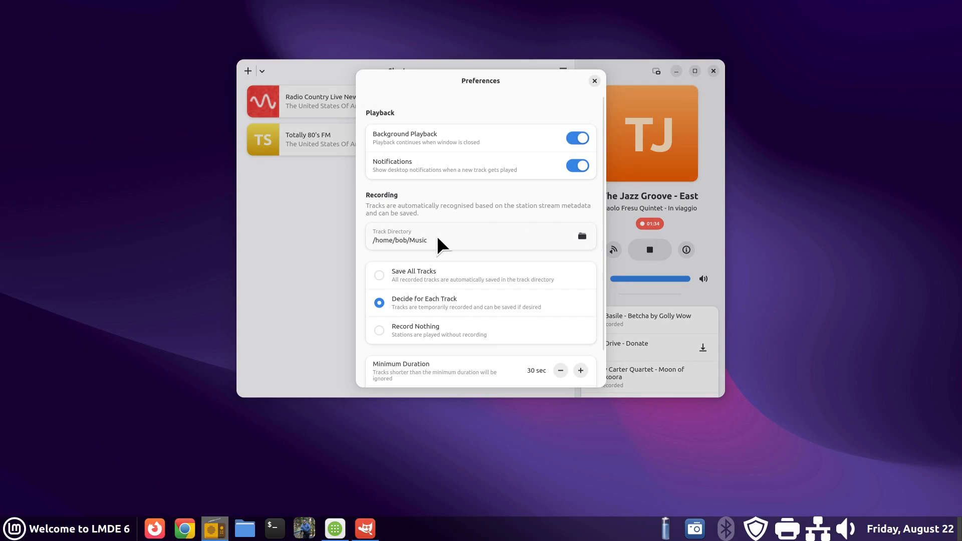
double_click(418, 240)
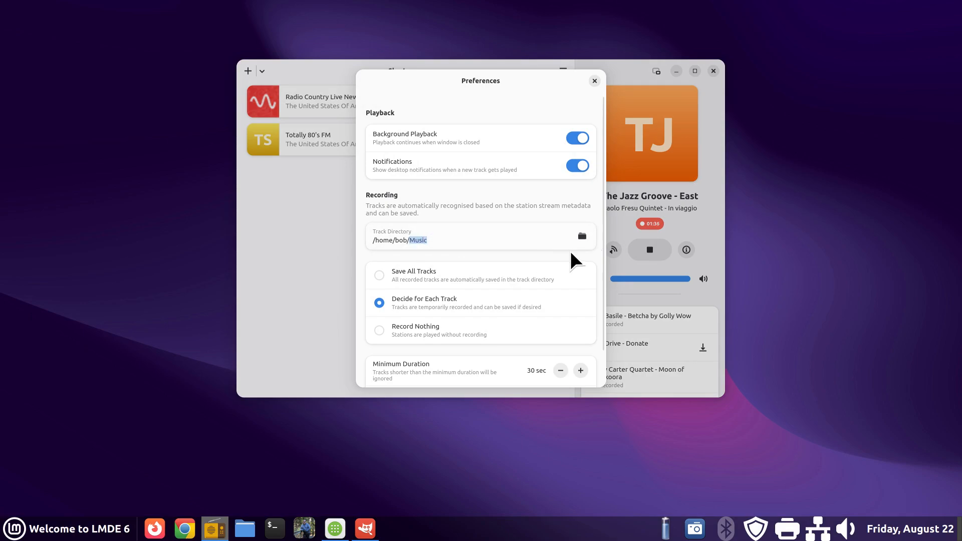
mouse_move(563, 258)
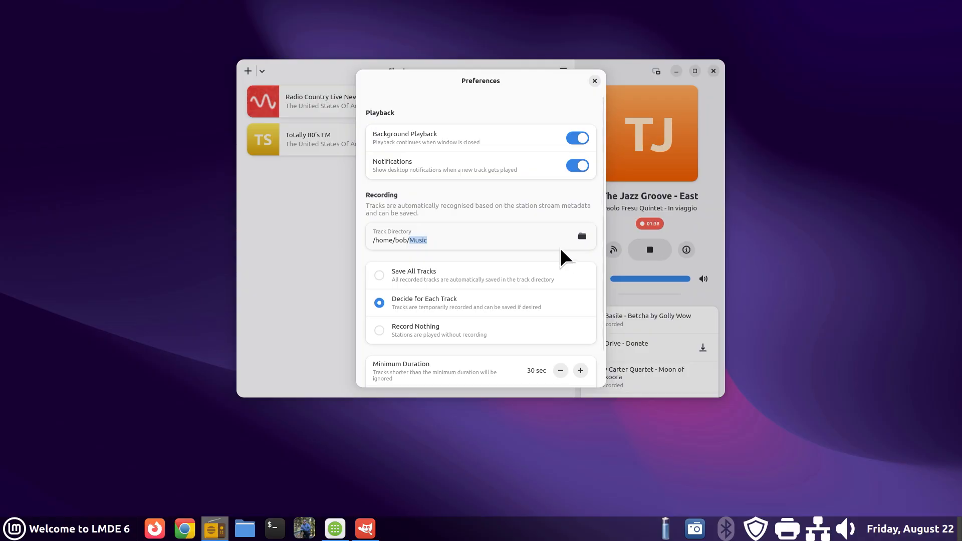
mouse_move(393, 255)
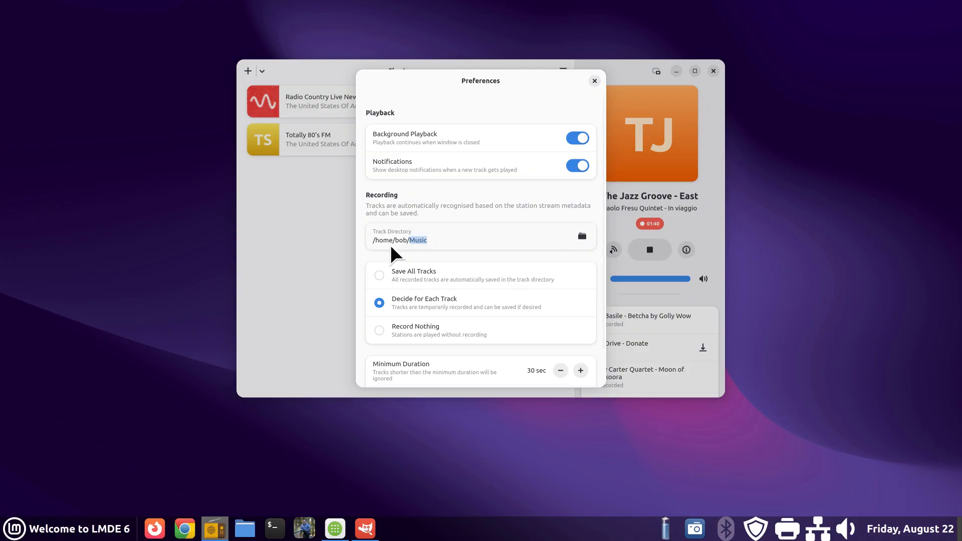
mouse_move(468, 258)
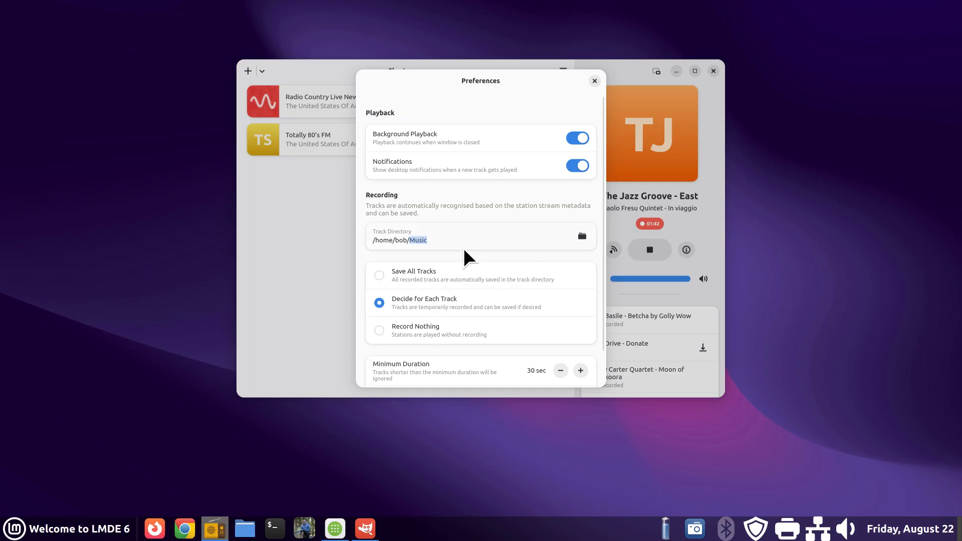
mouse_move(411, 316)
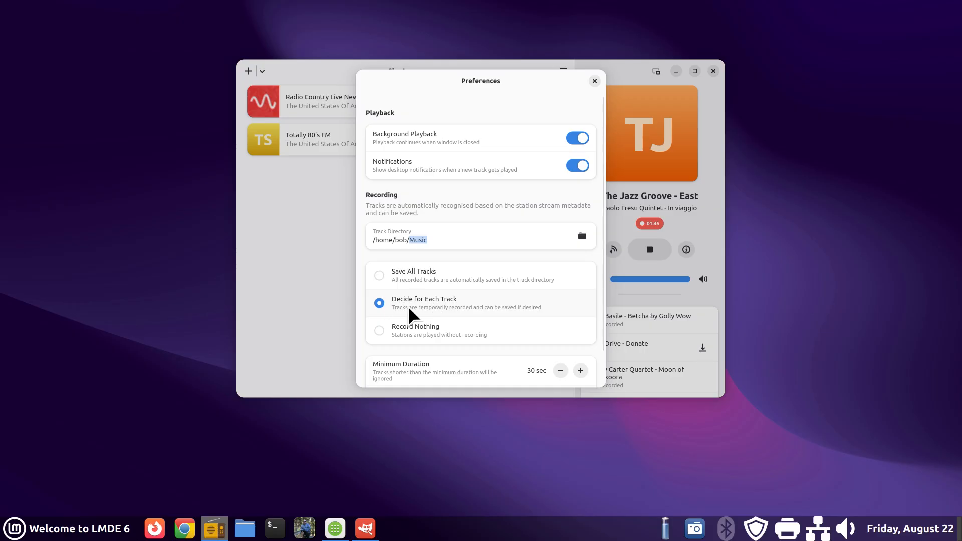
mouse_move(418, 283)
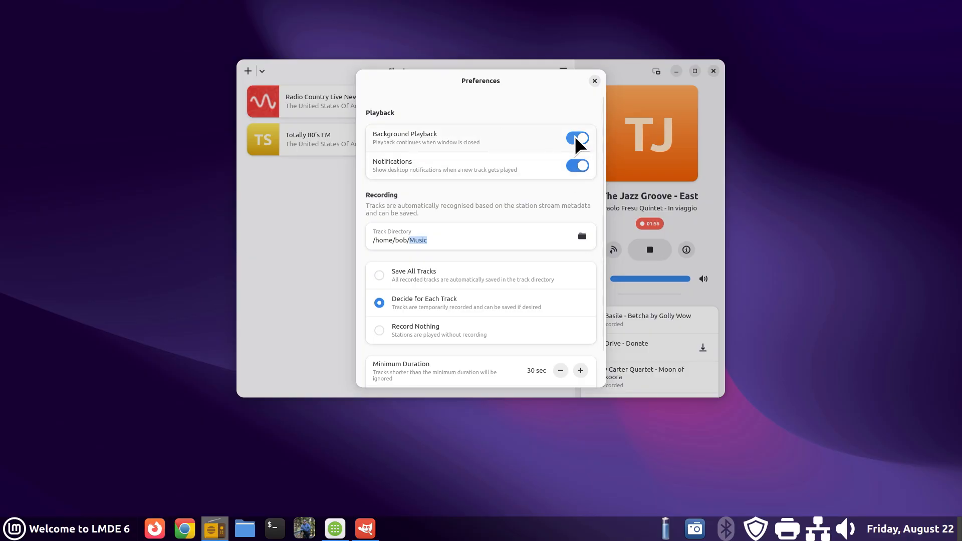
left_click(594, 80)
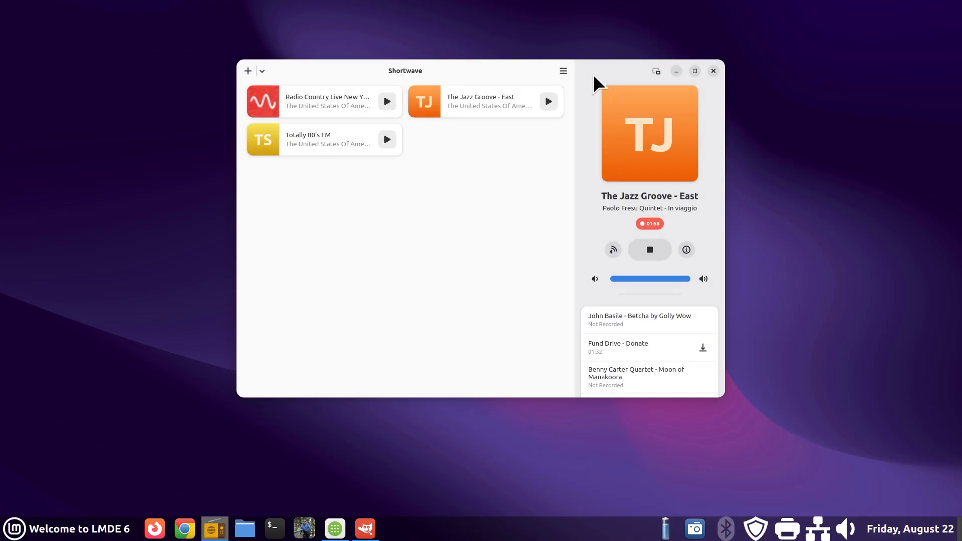
mouse_move(656, 70)
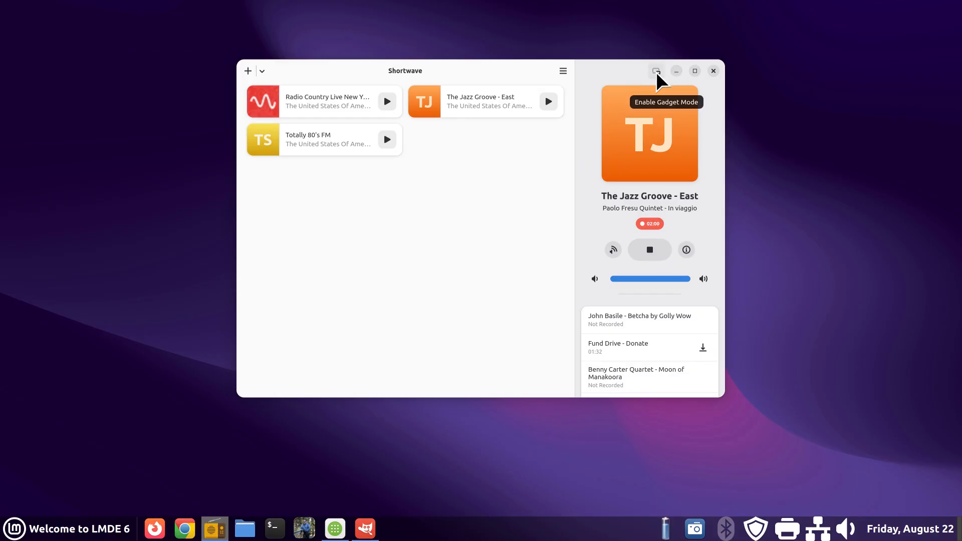
Shrink Shortwave into gadget mode, restore the full window, then close Shortwave.
left_click(656, 71)
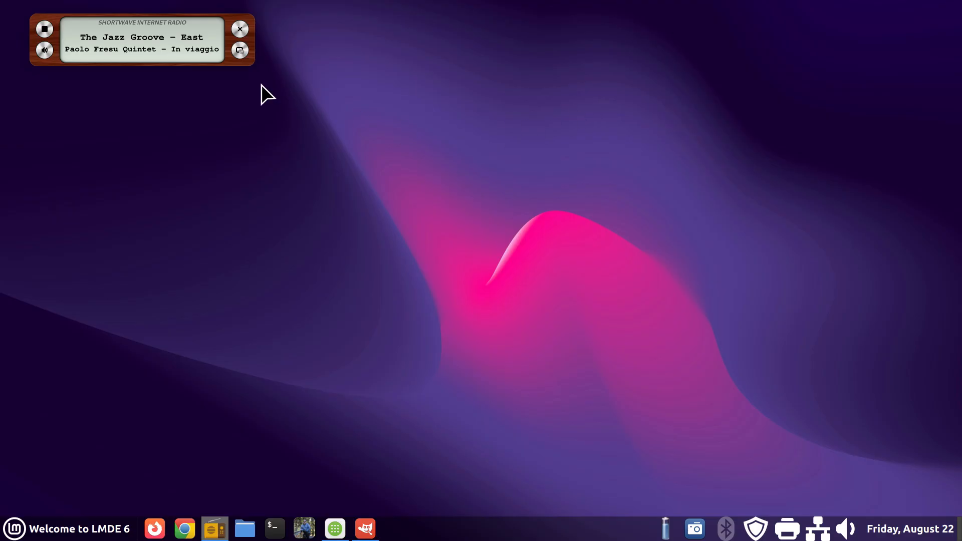
mouse_move(238, 61)
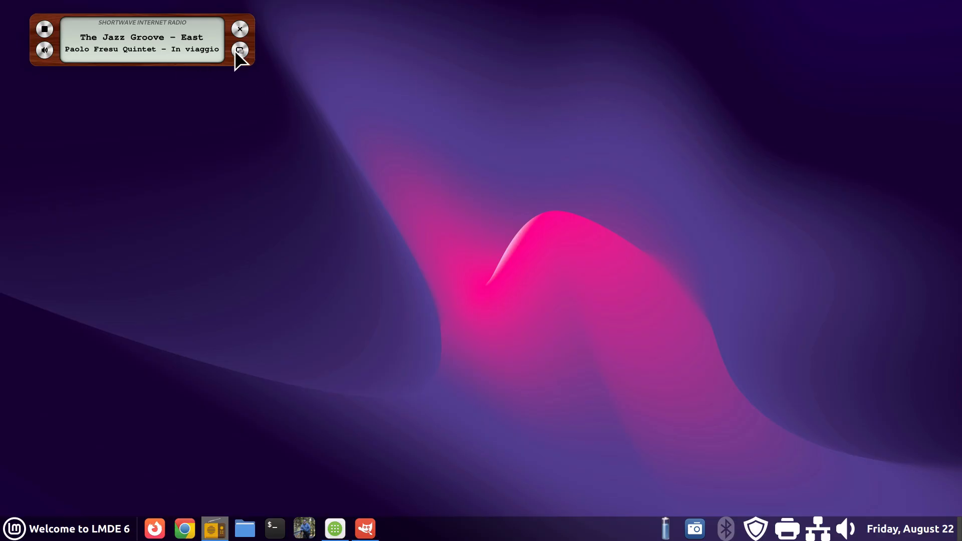
left_click(240, 50)
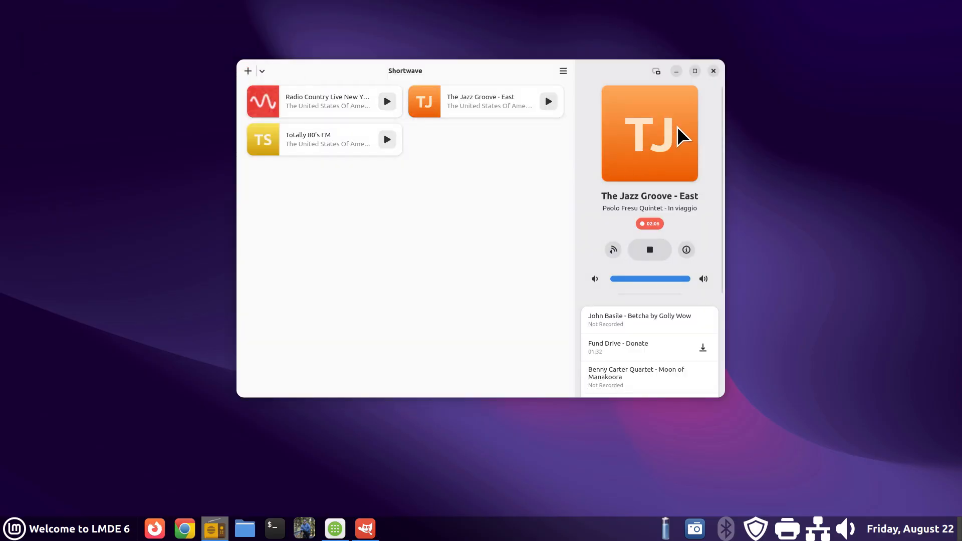
mouse_move(713, 76)
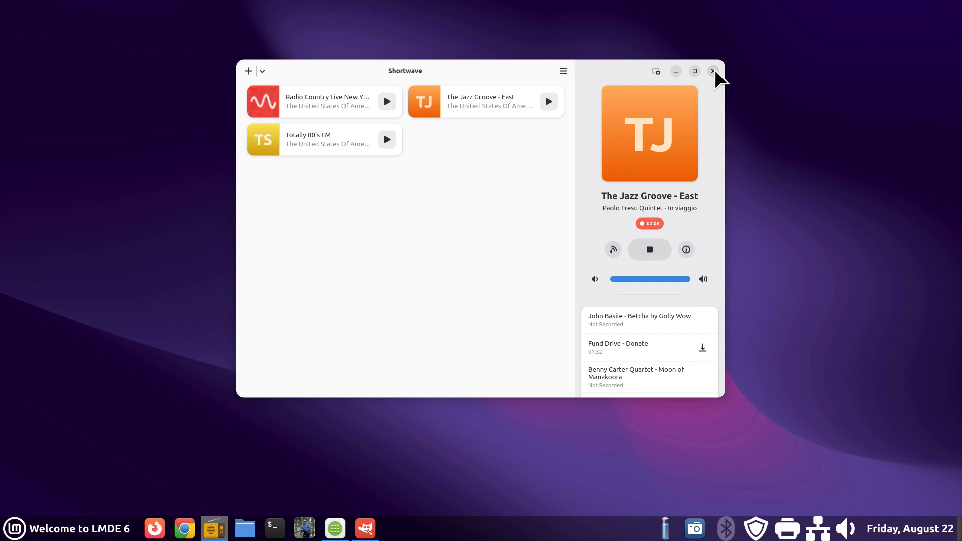
left_click(712, 72)
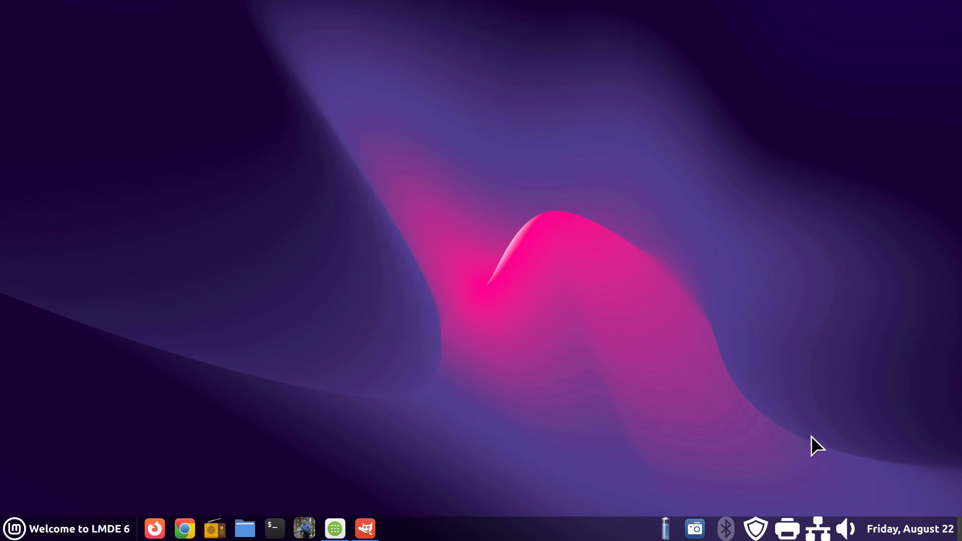
left_click(845, 528)
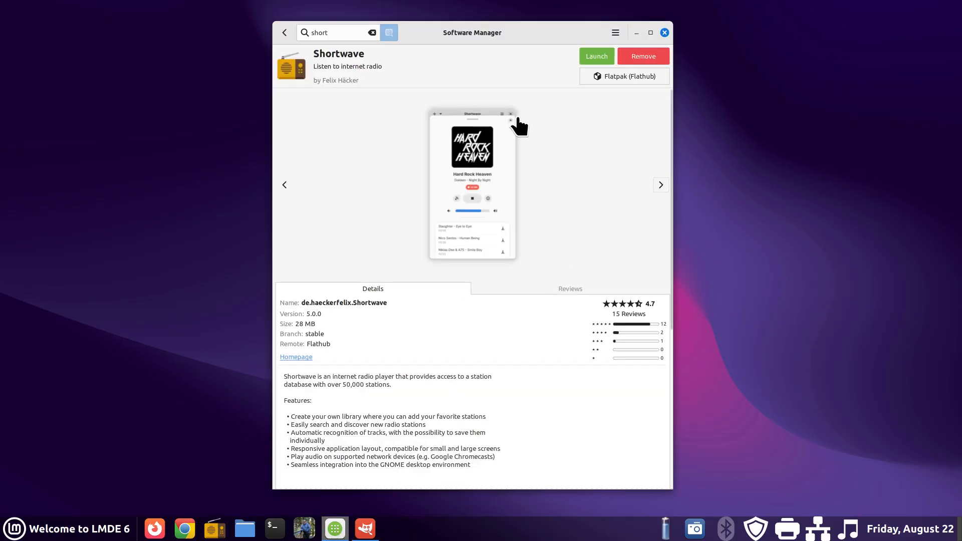
mouse_move(488, 44)
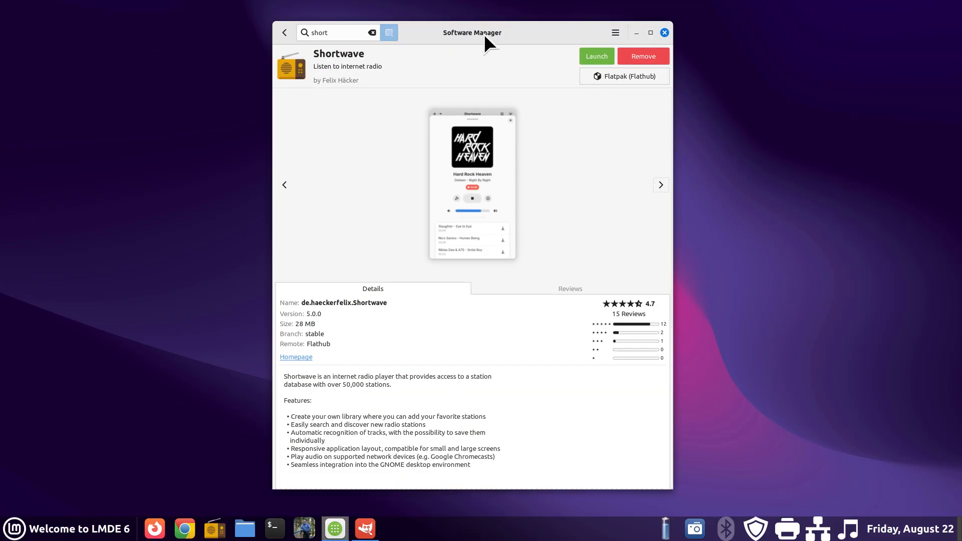
mouse_move(356, 319)
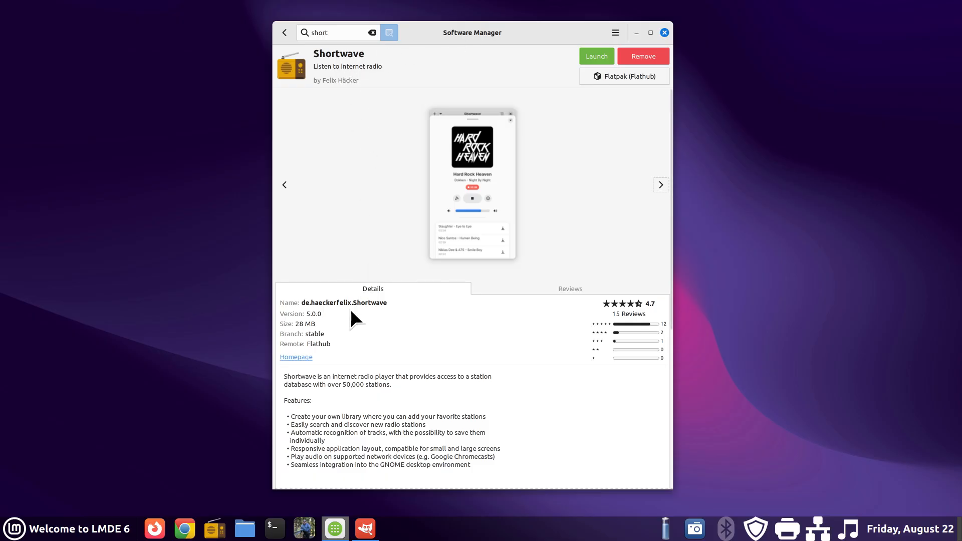
double_click(300, 325)
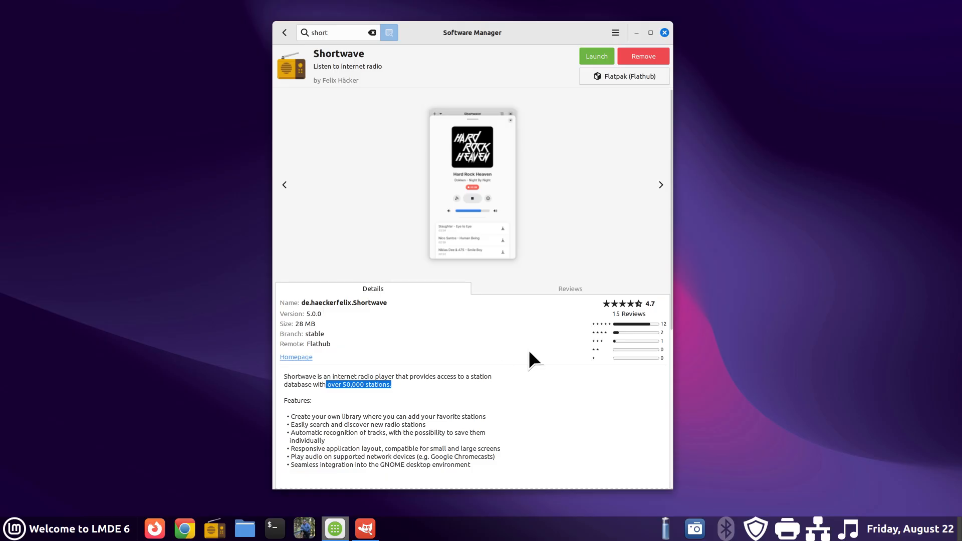
left_click(569, 289)
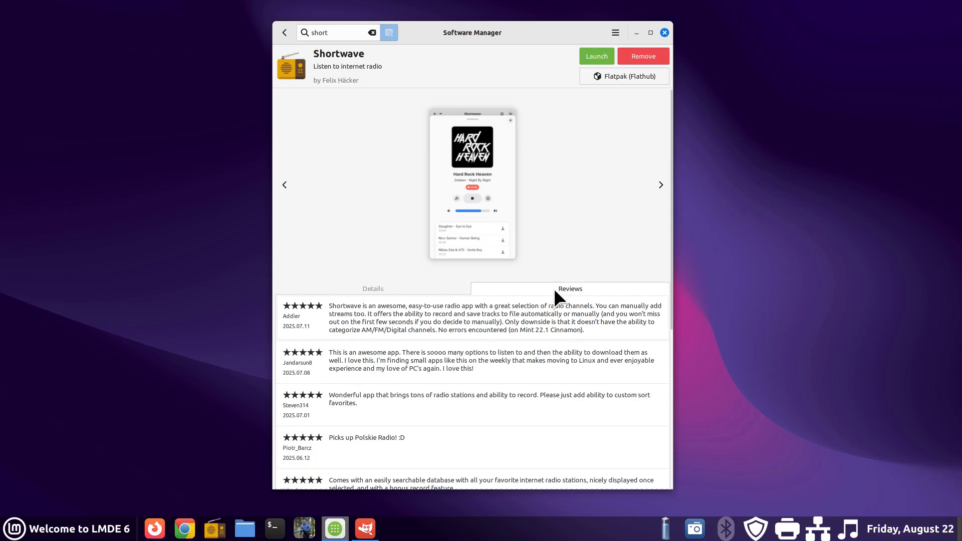
left_click(372, 288)
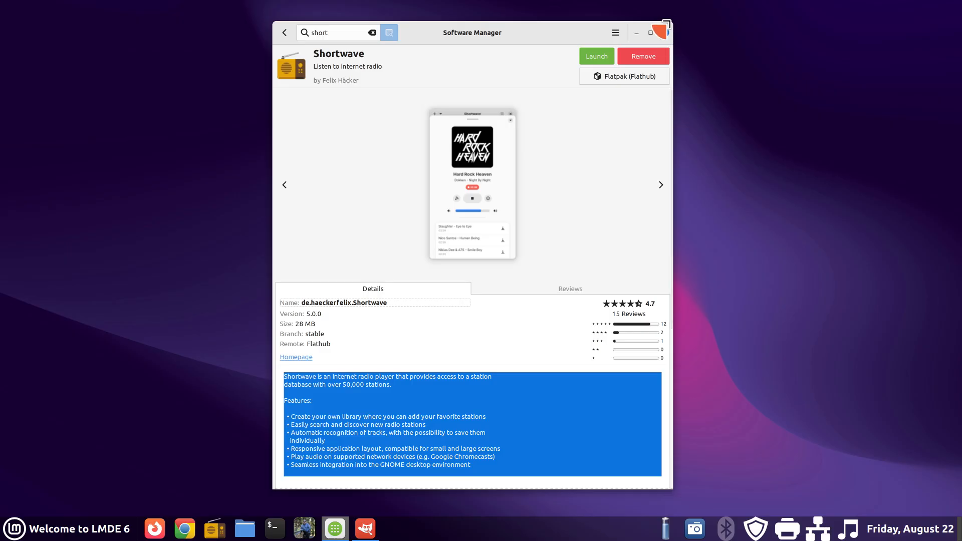
left_click(667, 21)
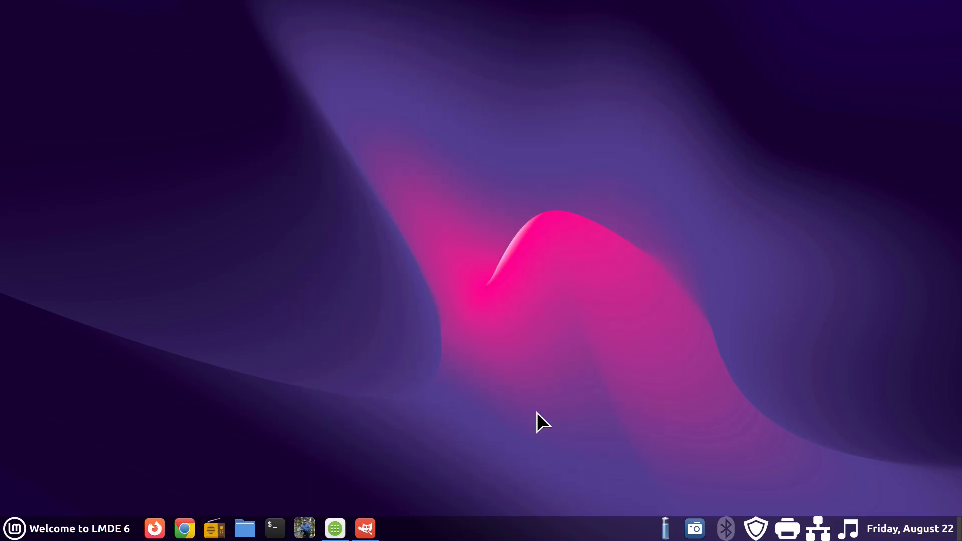